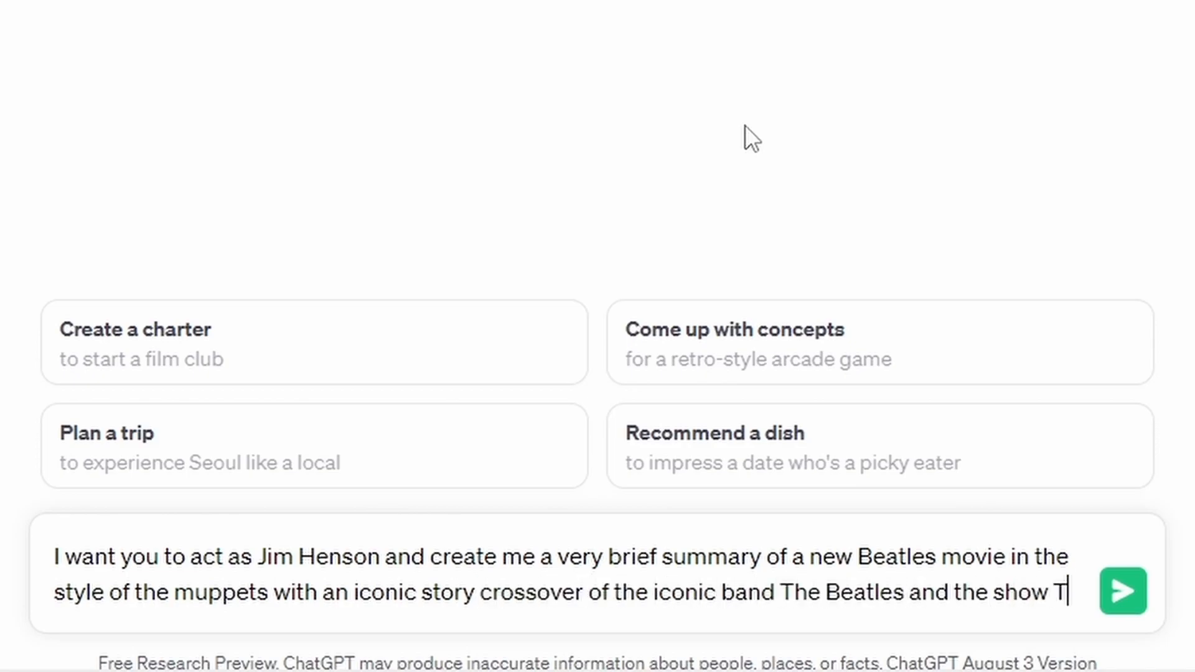
Step: Send the Jim Henson Muppets-Beatles movie prompt and read through the full 'Muppet Mania' story pitch
click(1123, 591)
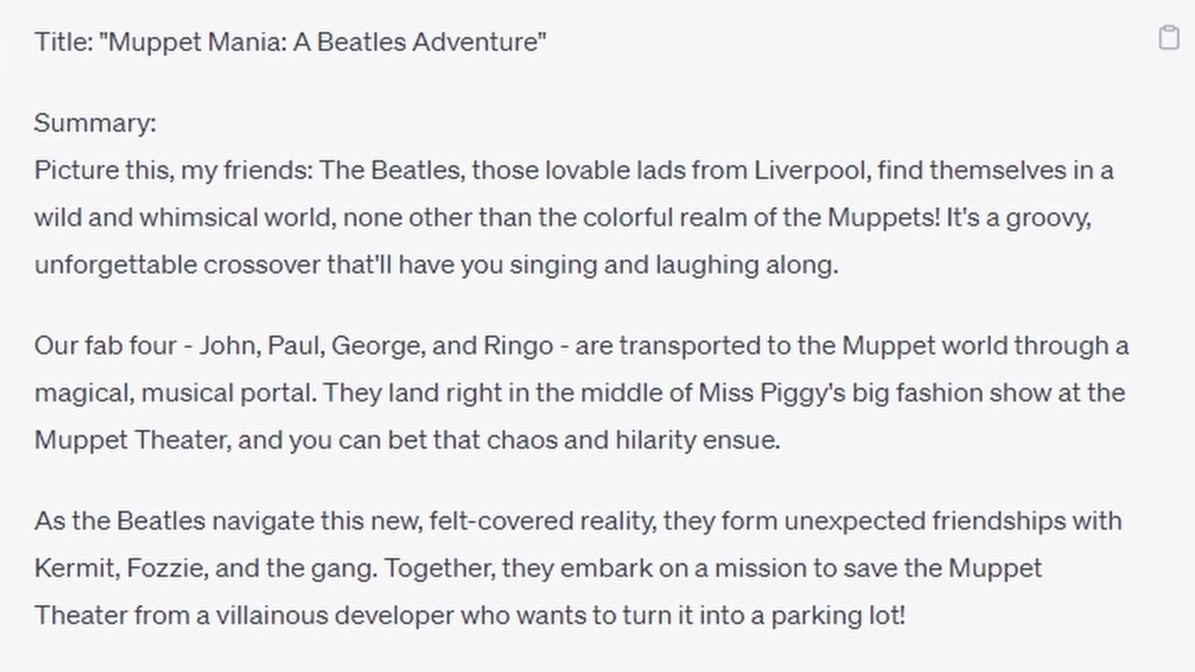
scroll(down, 3)
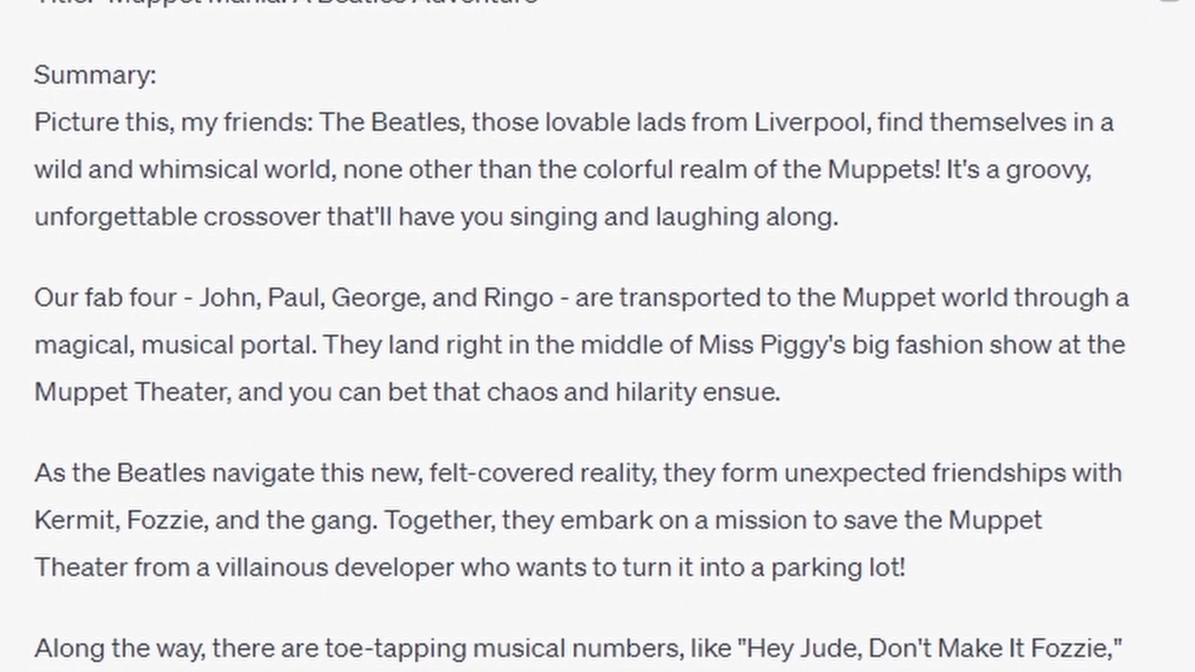
scroll(down, 3)
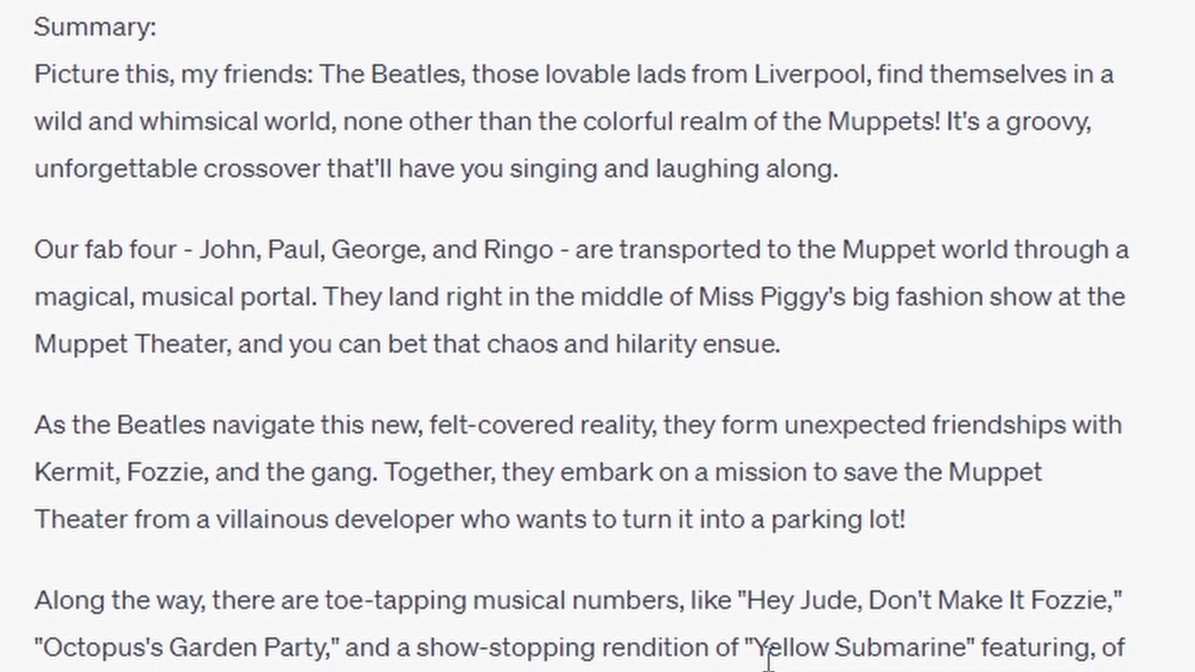
scroll(down, 3)
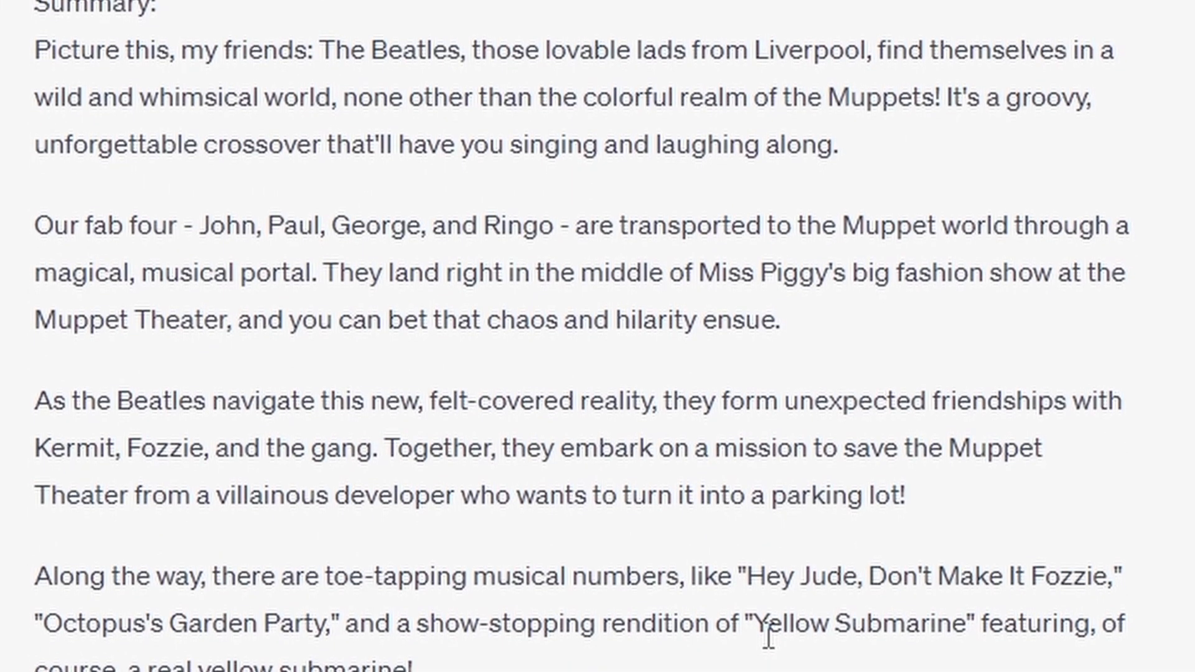
scroll(down, 3)
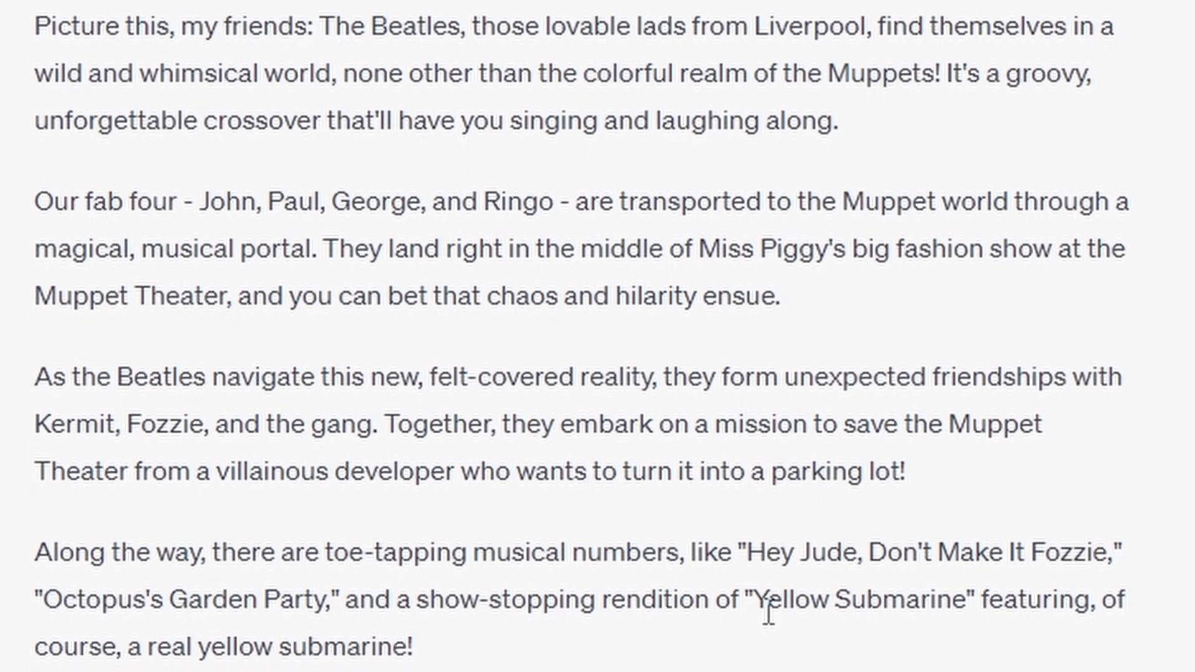
scroll(down, 3)
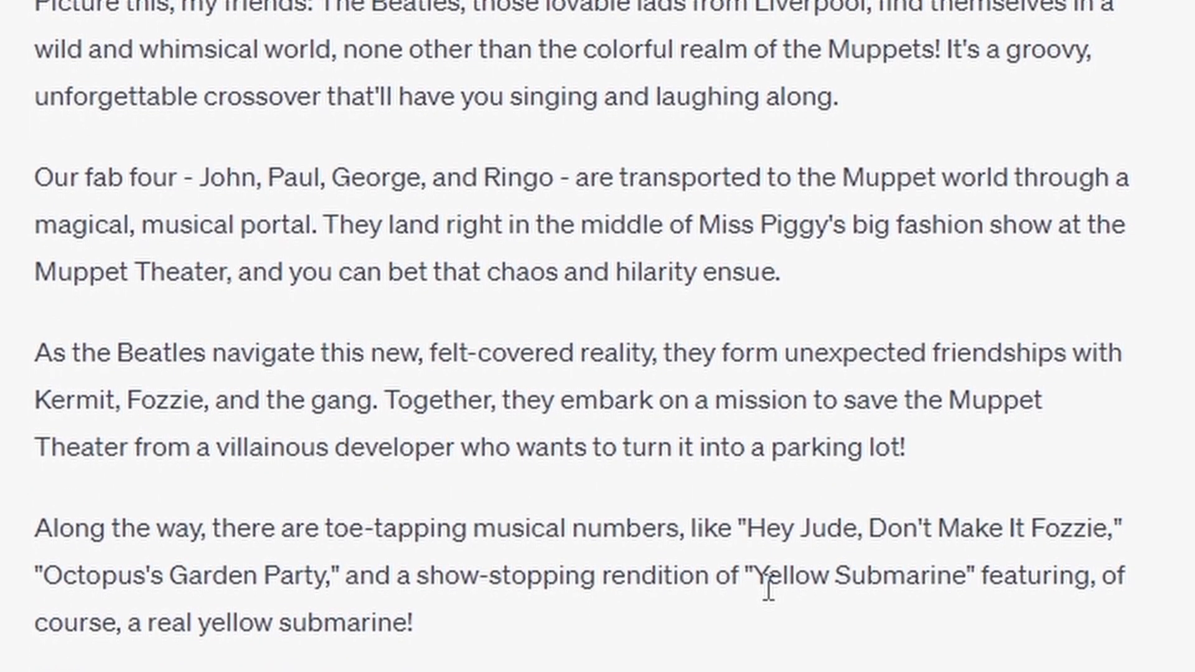
scroll(down, 3)
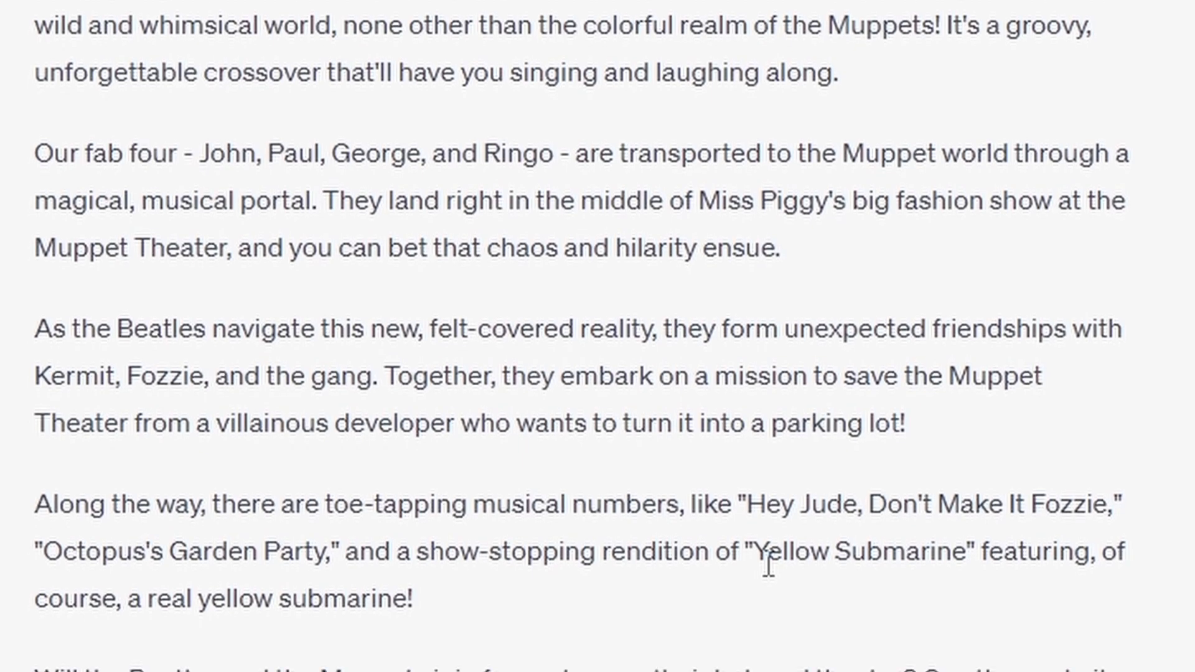
scroll(down, 3)
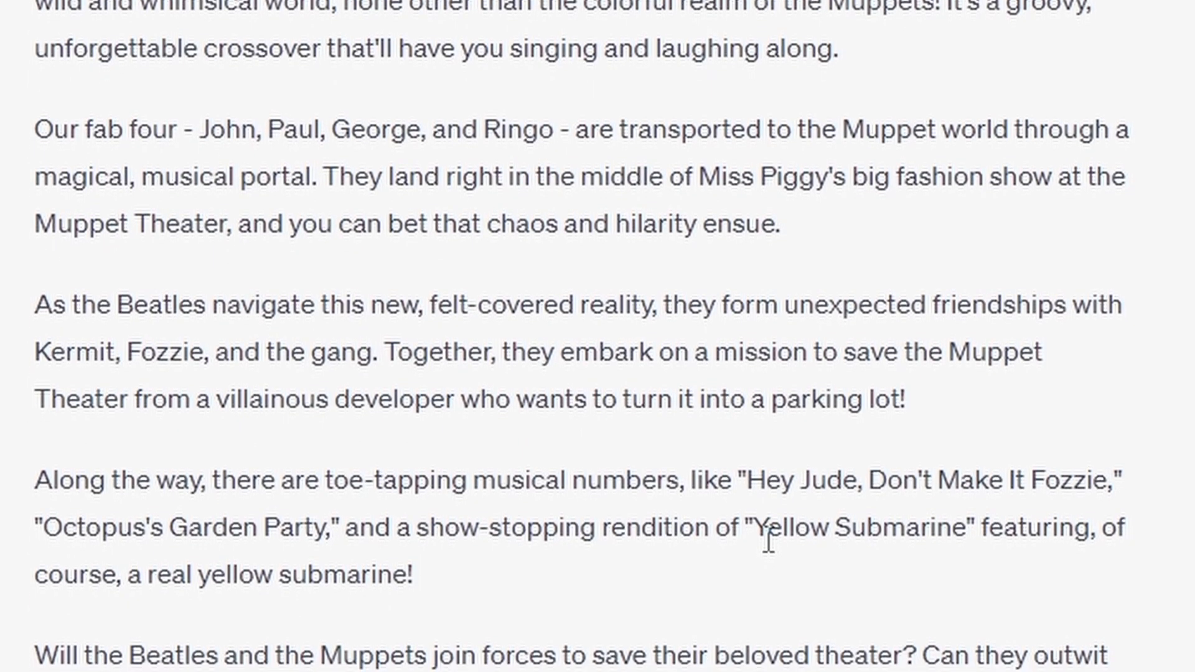
scroll(down, 3)
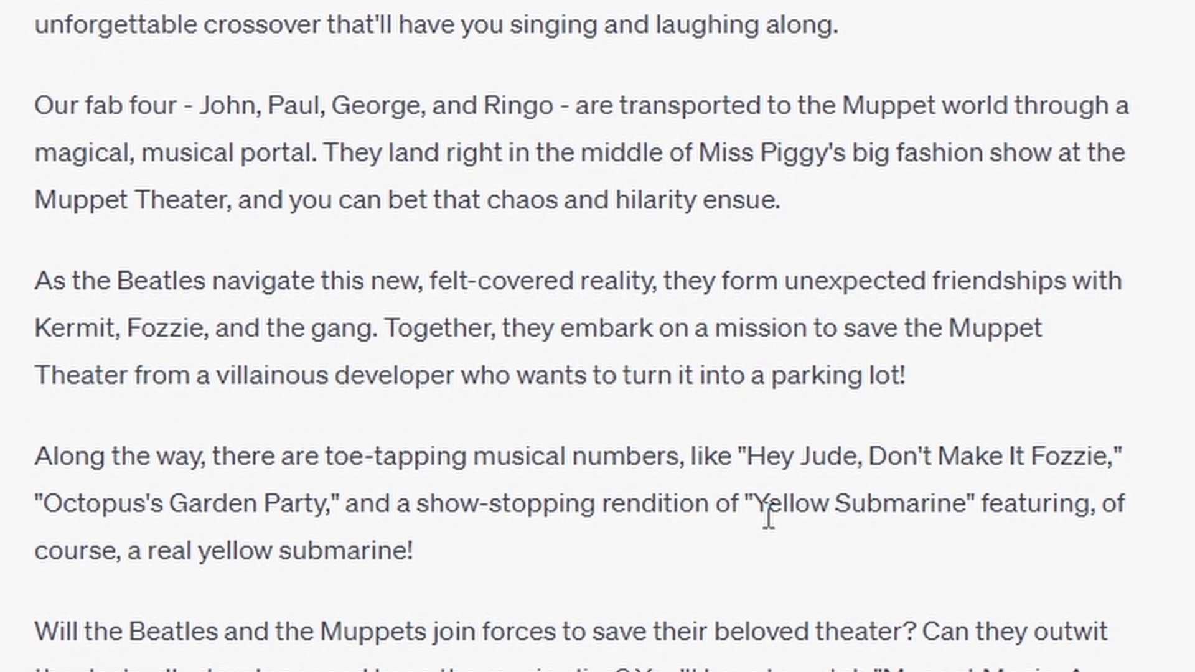
scroll(down, 3)
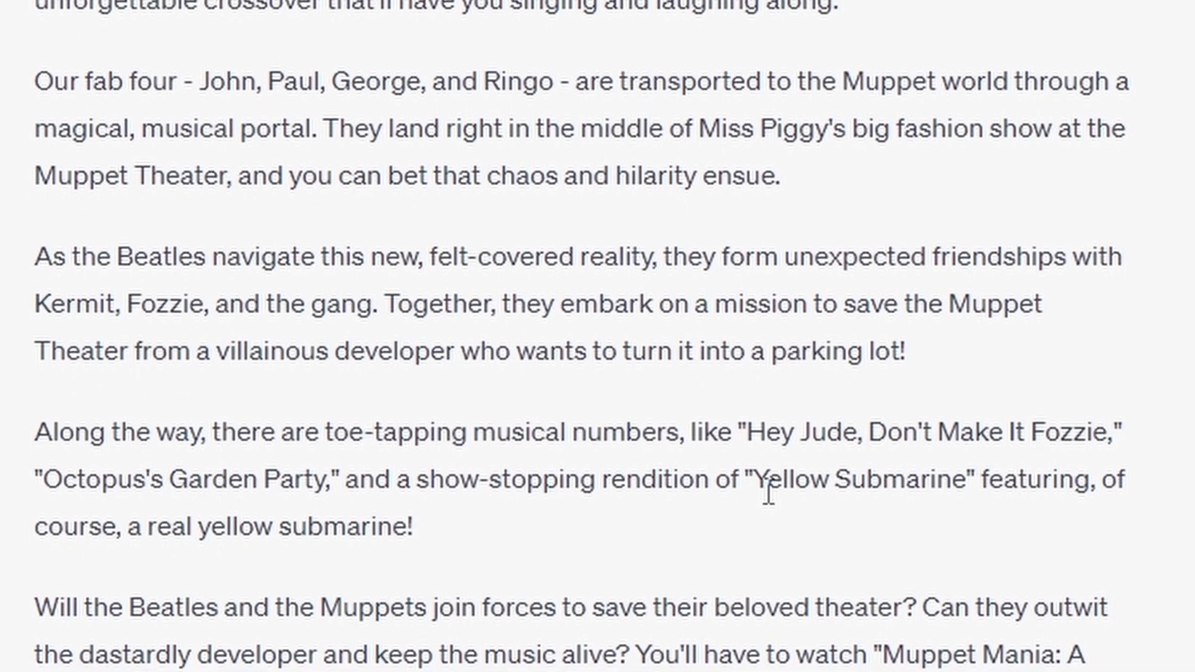
scroll(down, 3)
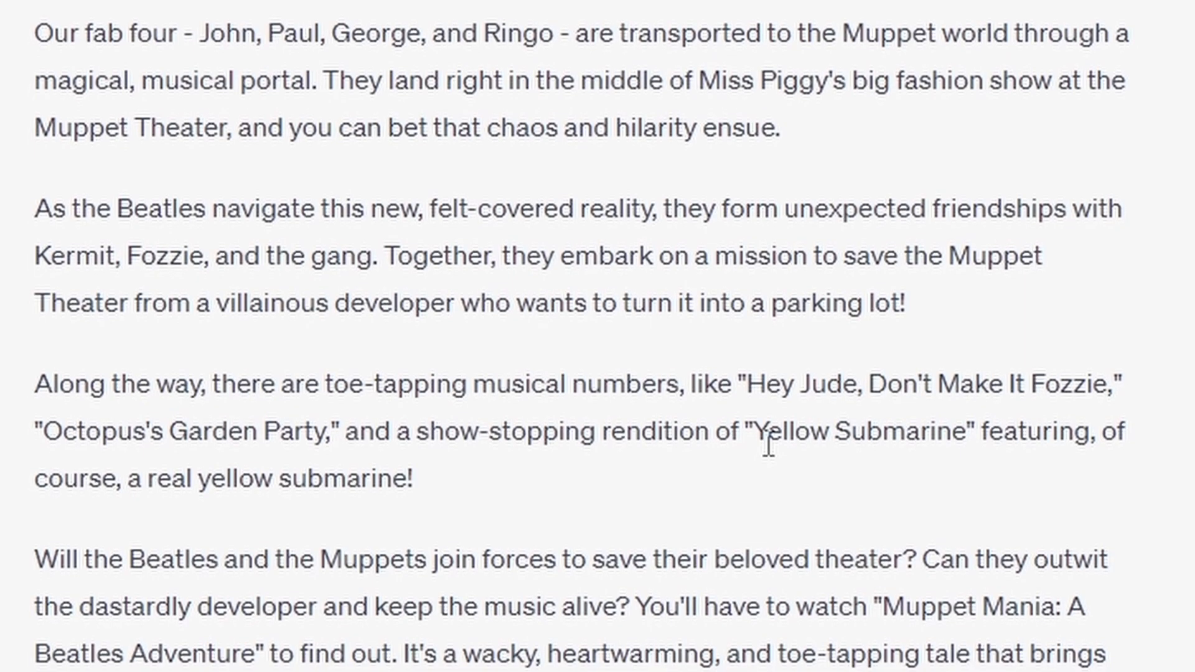
scroll(down, 3)
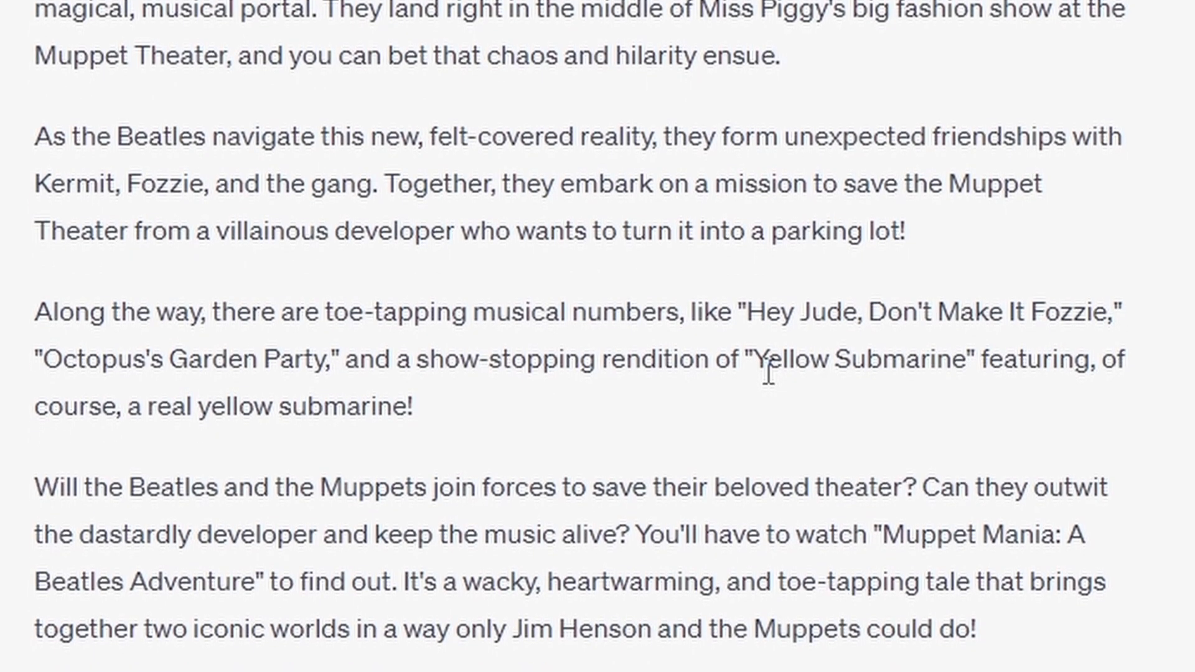
scroll(down, 3)
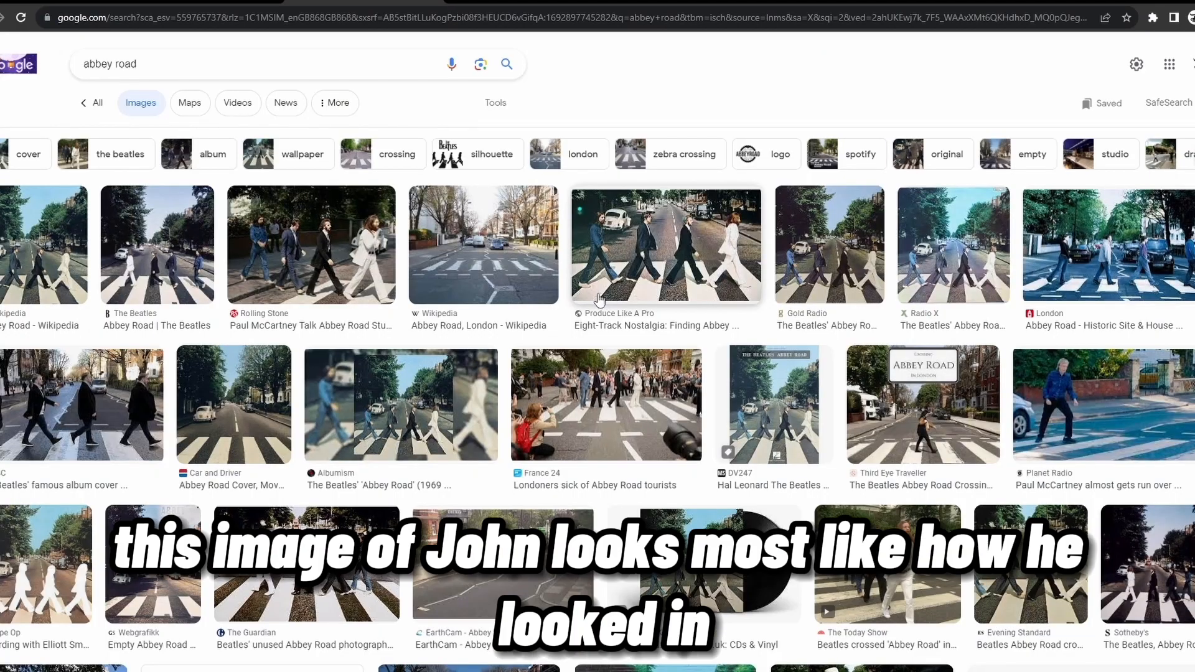
Step: Preview the iStock photo of the empty Abbey Road zebra crossing from the results
scroll(down, 3)
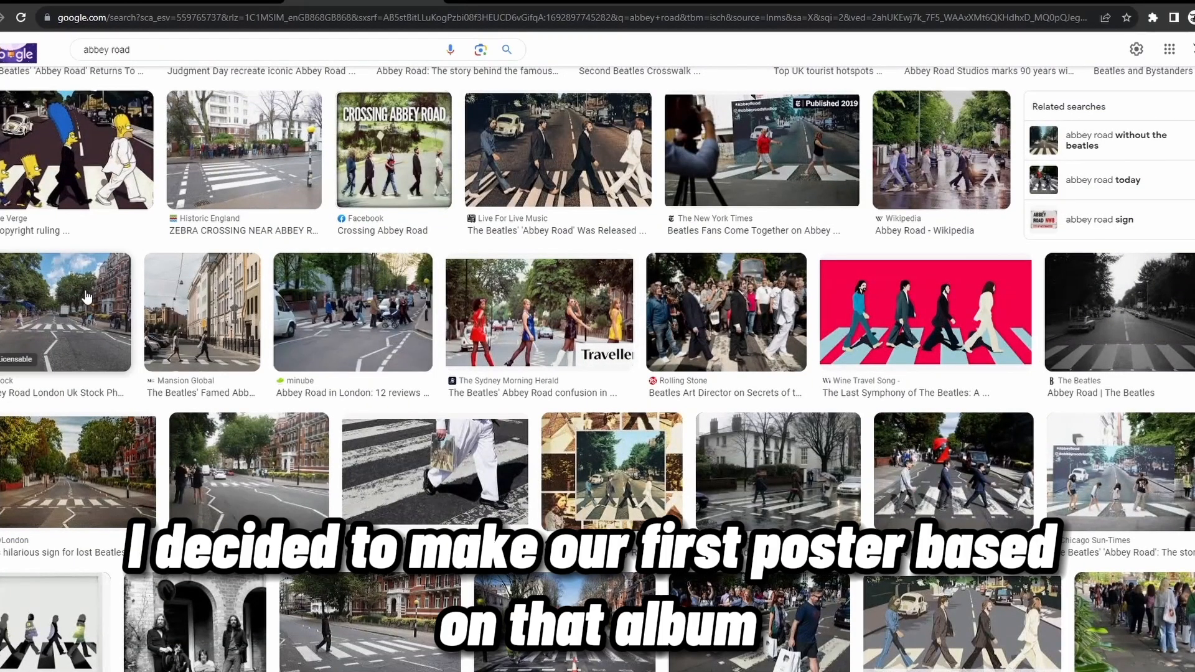
click(65, 313)
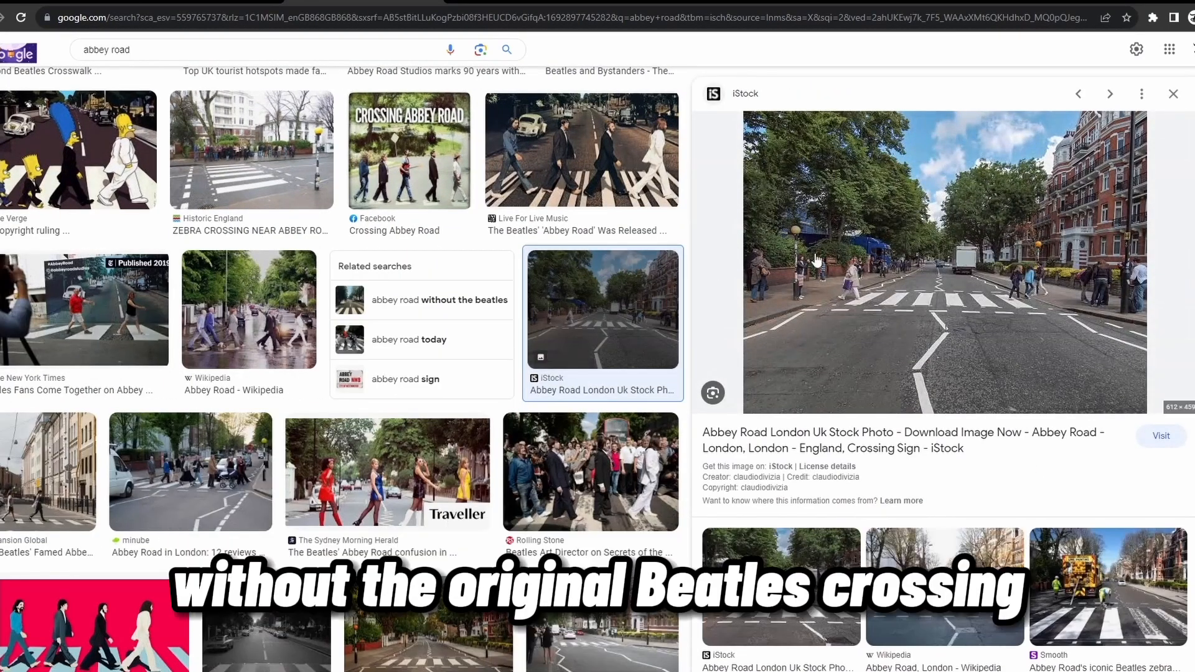
mouse_move(915, 404)
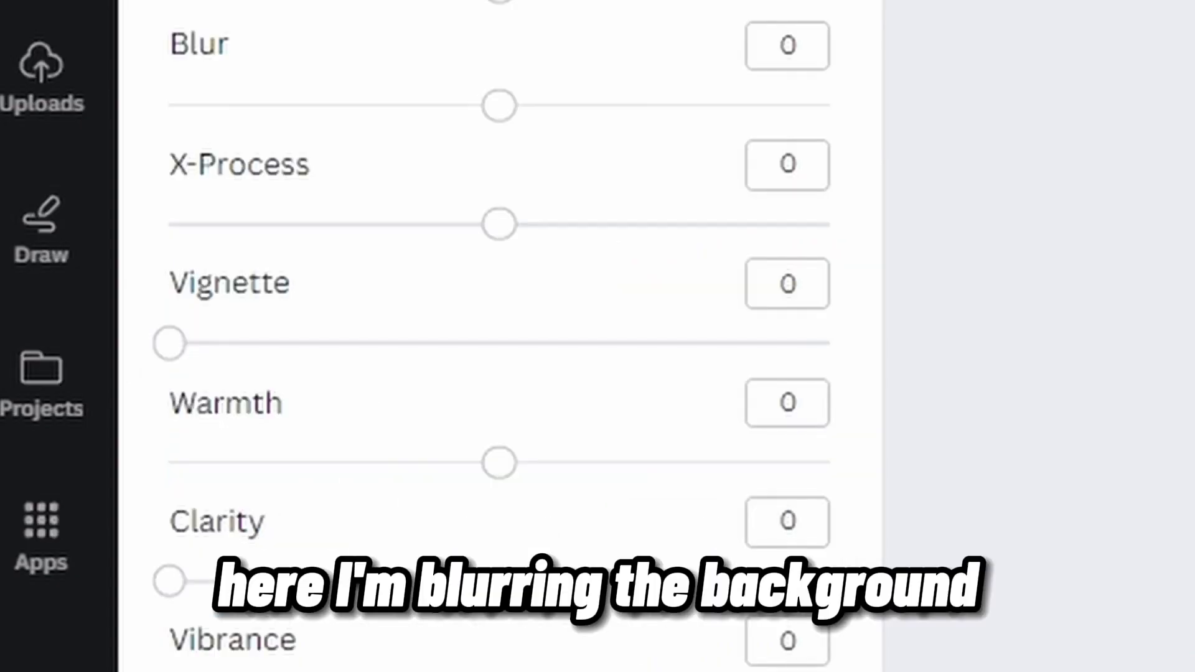
Step: Raise the Blur on the street photo and add the Black Minimal Grunge DJ Mixer template as page 2
drag(499, 105, 534, 105)
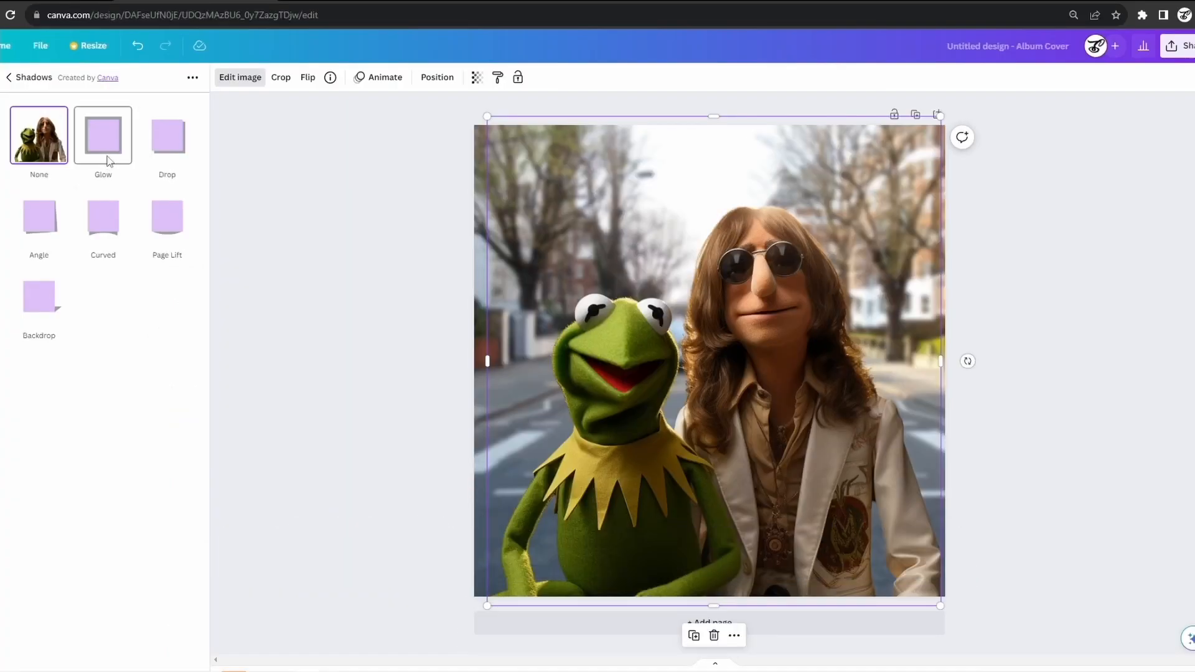
click(103, 136)
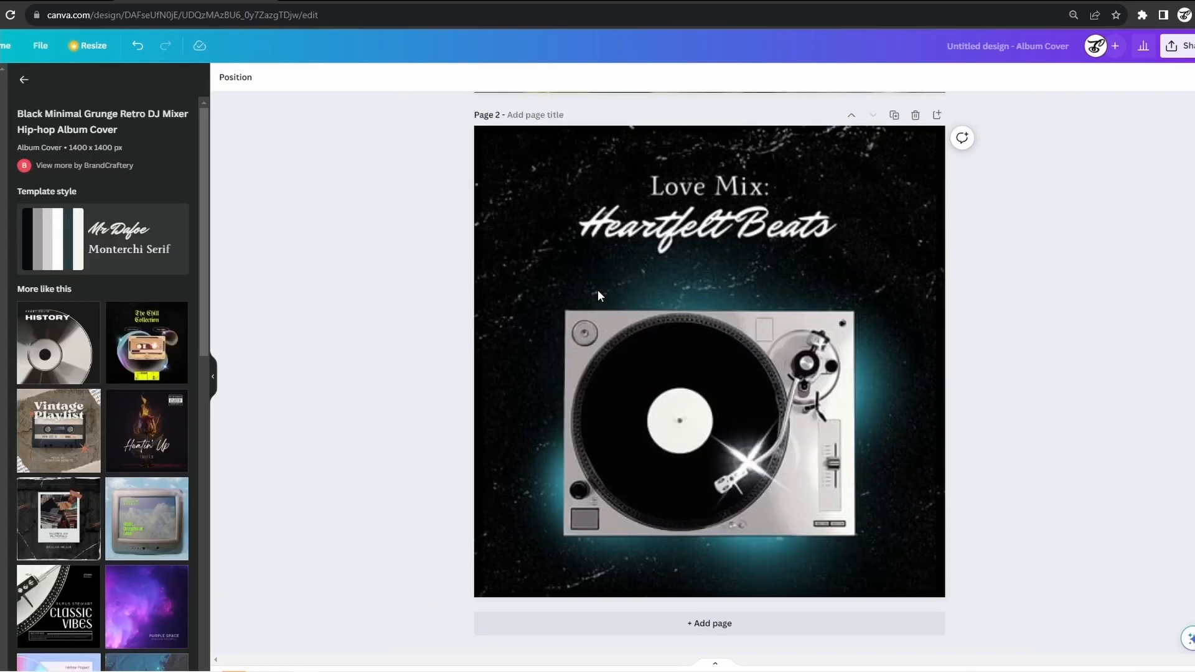
Step: Change the script title to 'Muppet Mania' and recolour it to yellow-green #AEBD2F
click(709, 225)
text(Mu)
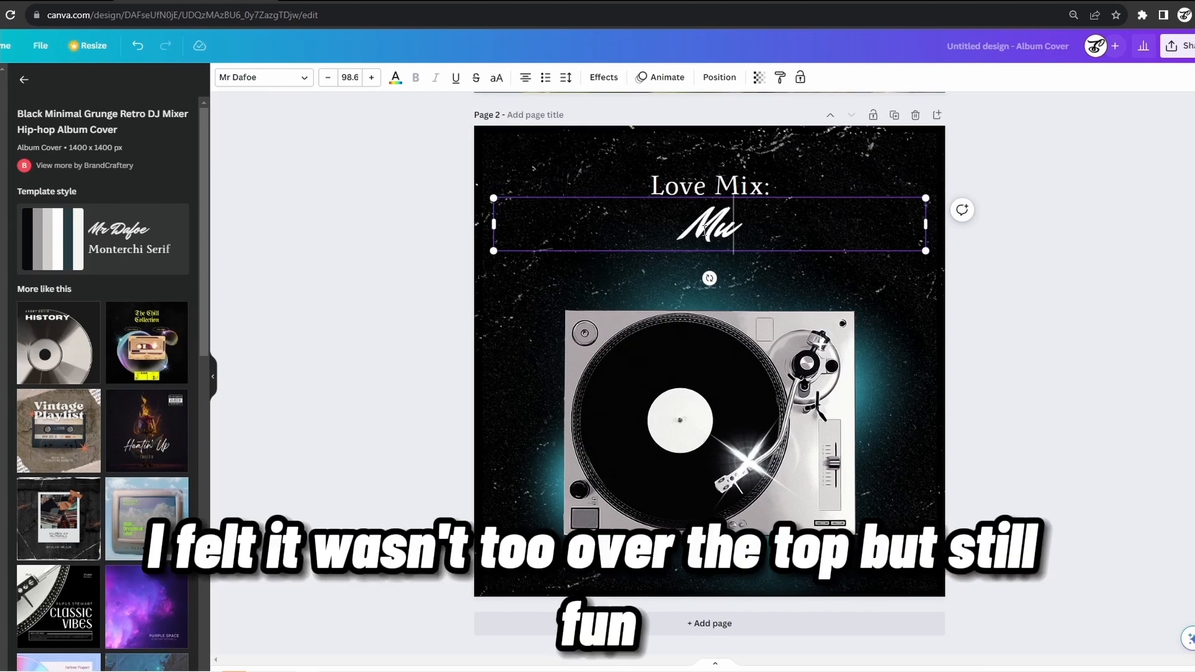
text(ppet Mania)
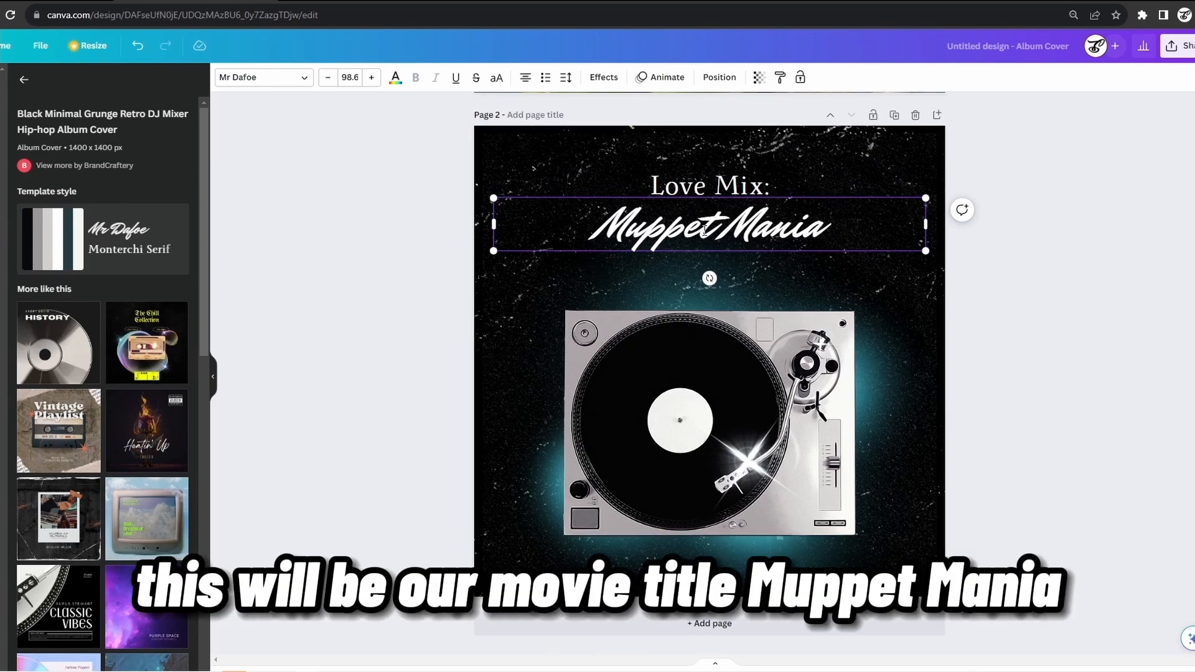
click(693, 225)
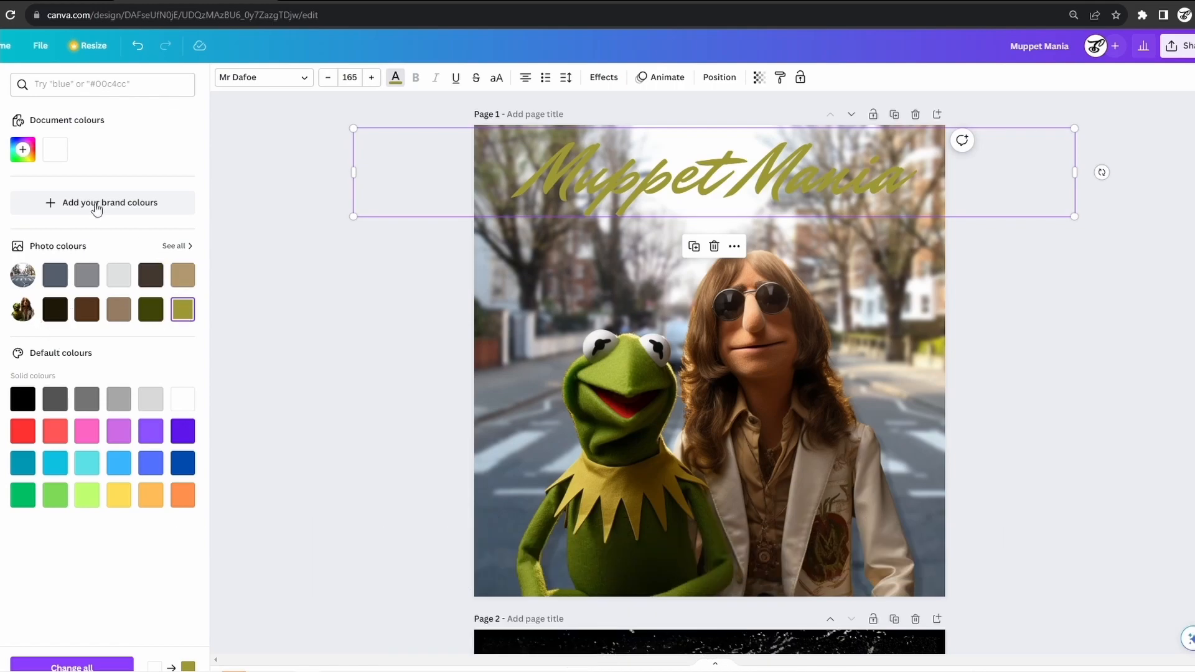
click(22, 149)
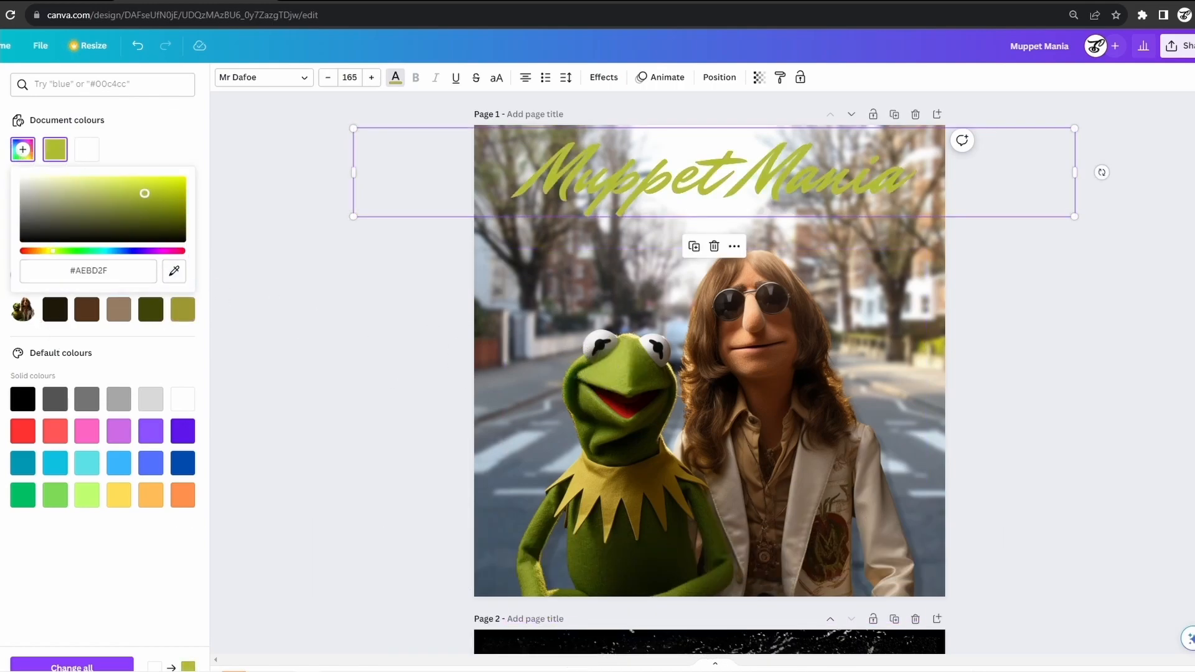
click(602, 77)
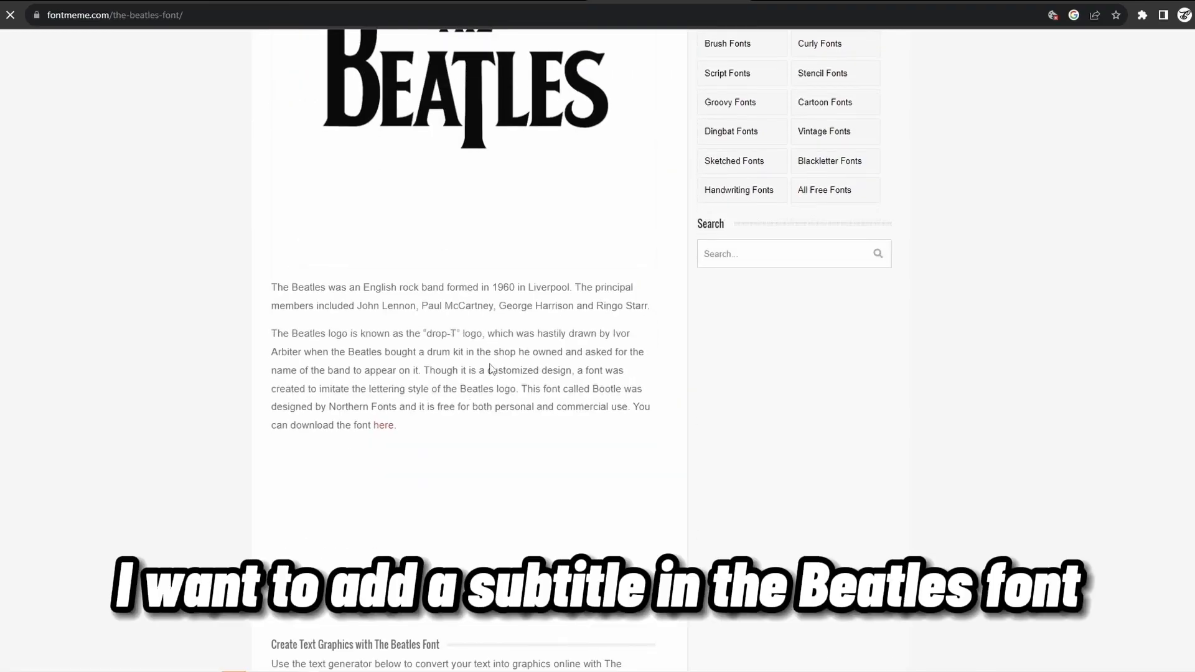
Step: Scroll down The Beatles Font page toward its text generator
scroll(down, 3)
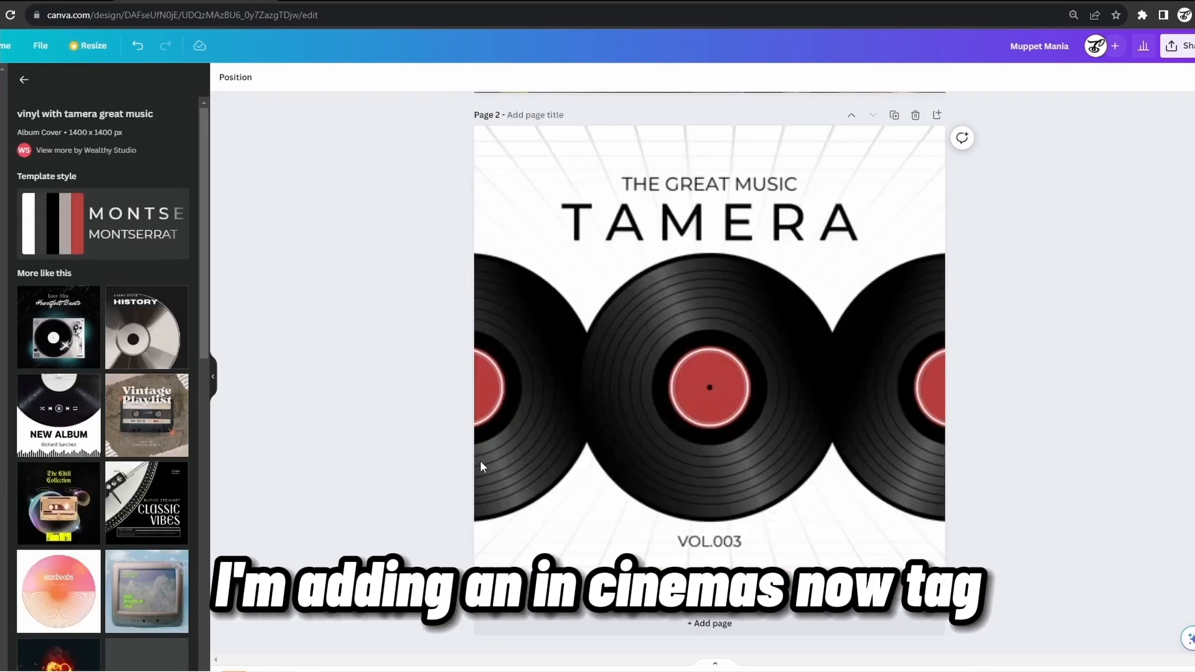
Step: Add an 'IN CINEMAS NOW' tag on the vinyl record and start the Come Together lyric text
click(709, 387)
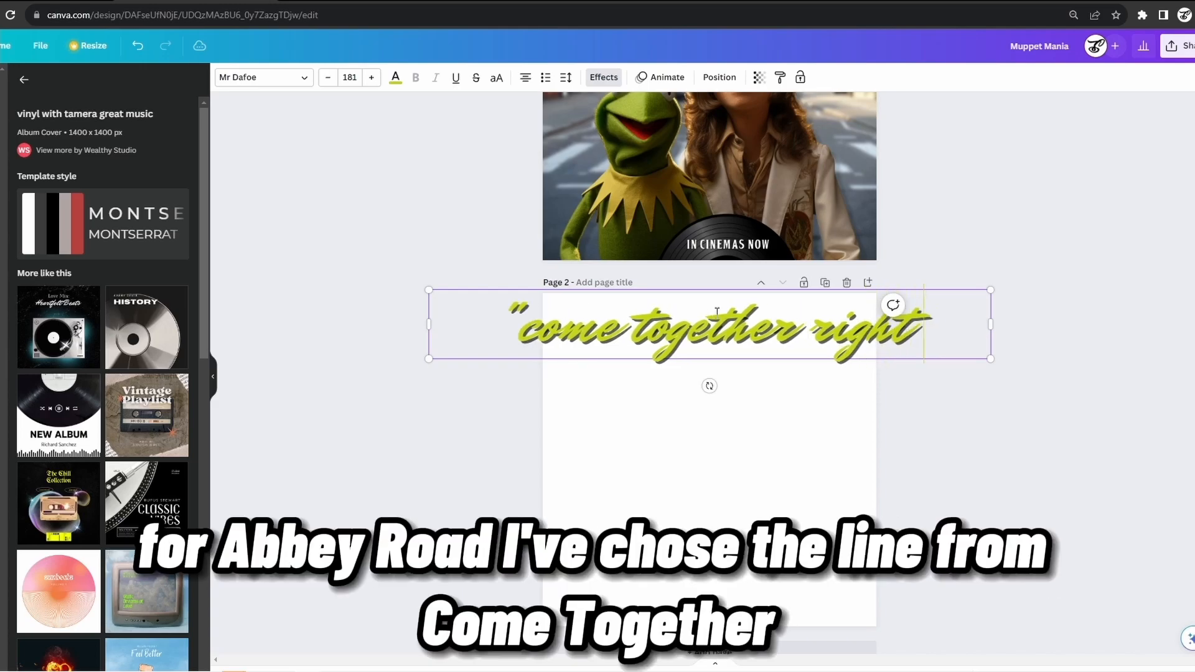
text(now o)
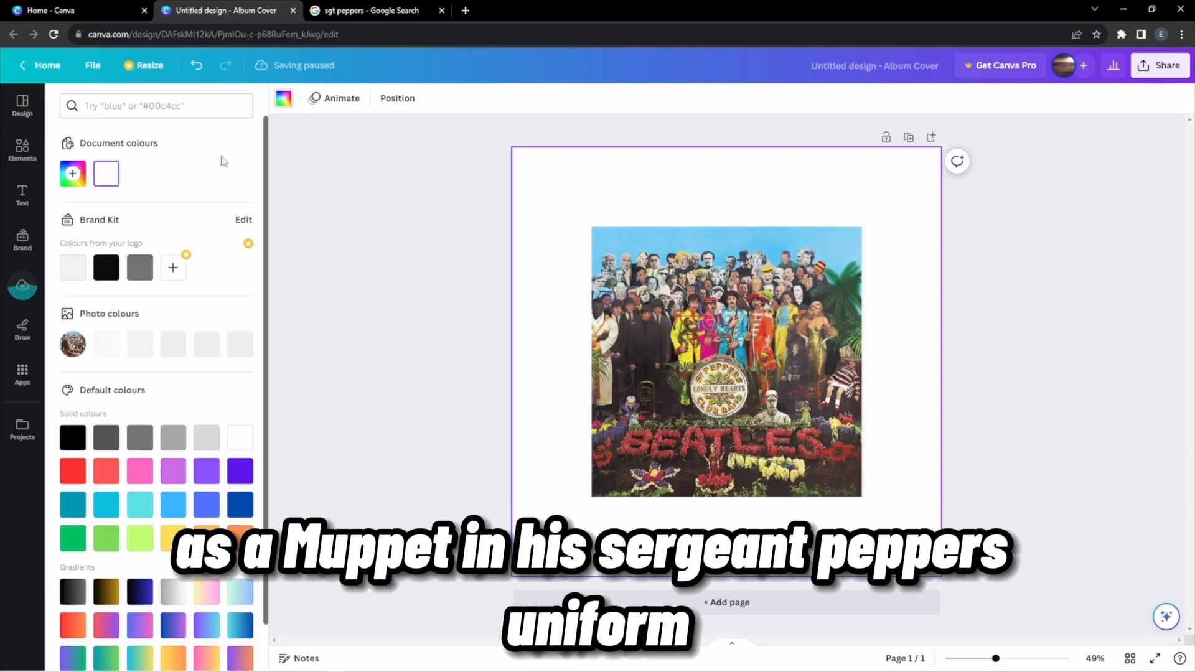
Step: Place the Sgt. Pepper's album cover image onto the new Album Cover page
click(72, 173)
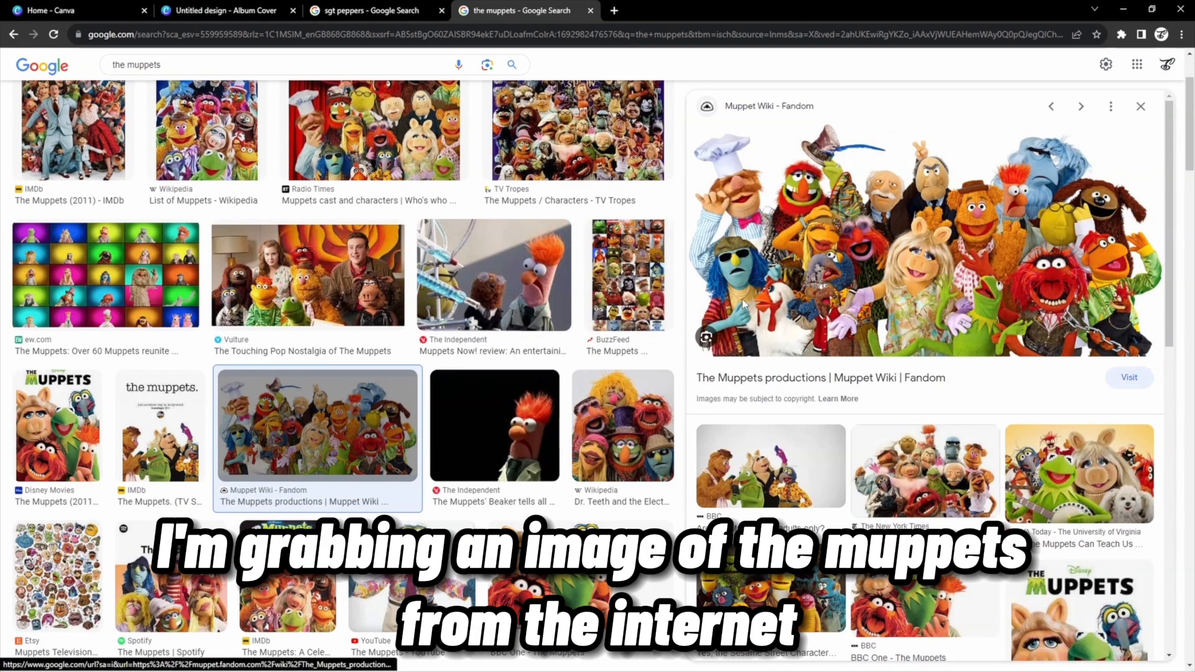
Step: Preview the Muppet Wiki Fandom group photo of the Muppets
click(222, 10)
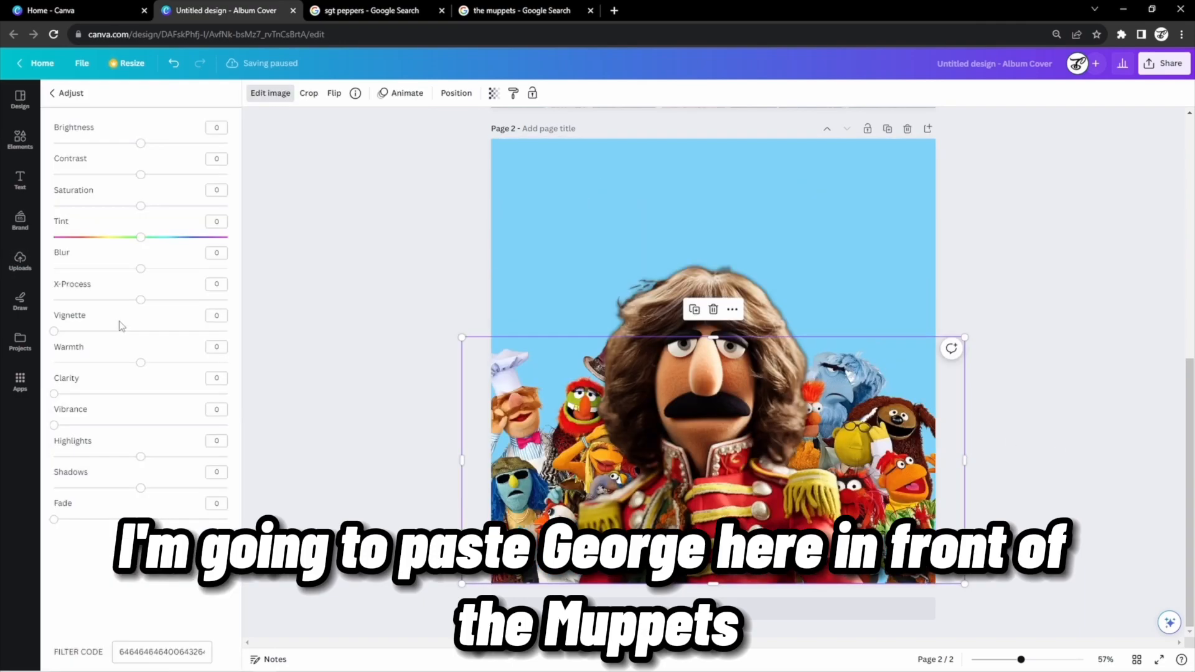
Step: Add palm trees behind the red-uniformed Muppet and blur the left palm-leaf sprig into the background
drag(140, 269, 145, 269)
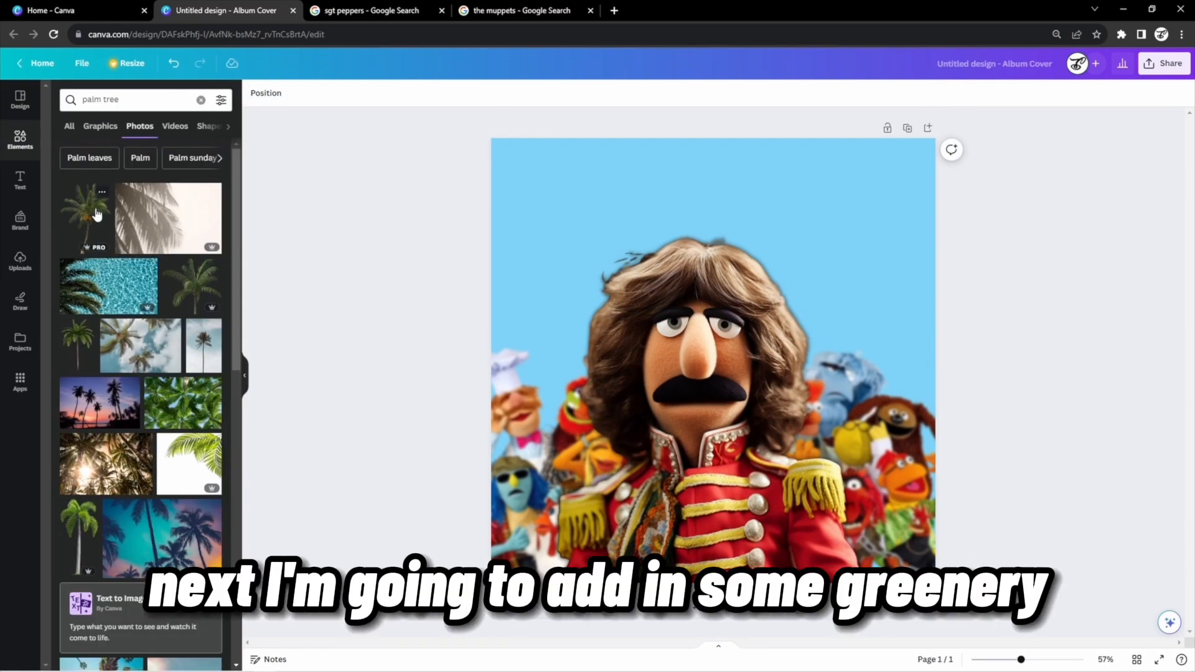
click(84, 217)
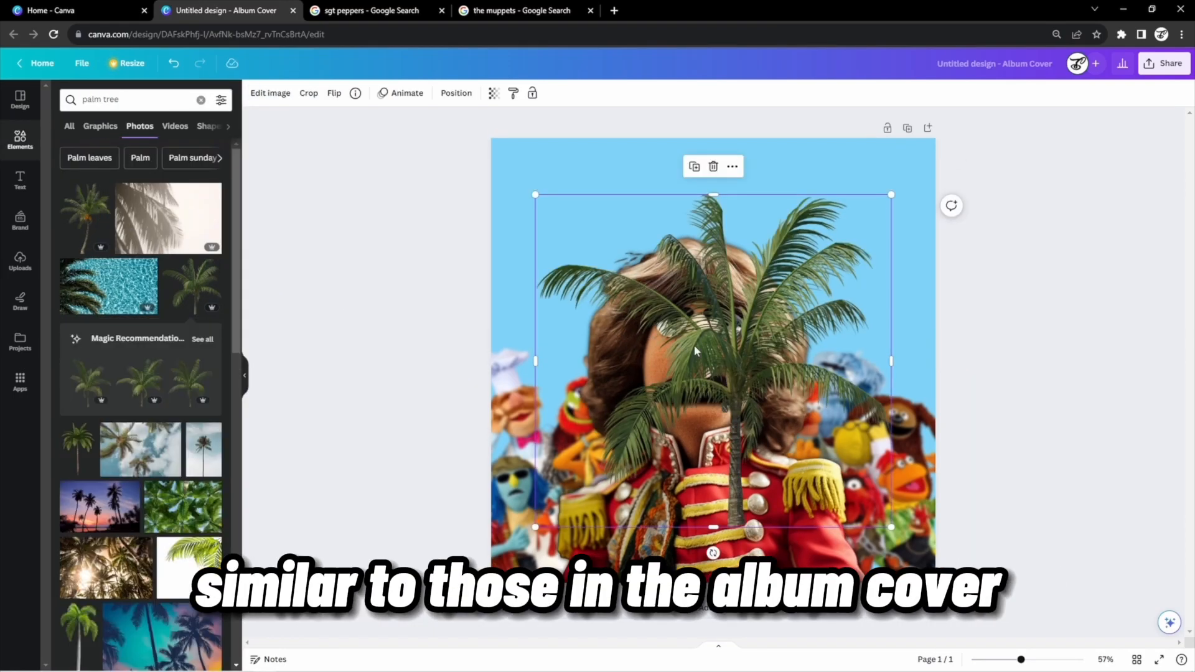
right_click(693, 351)
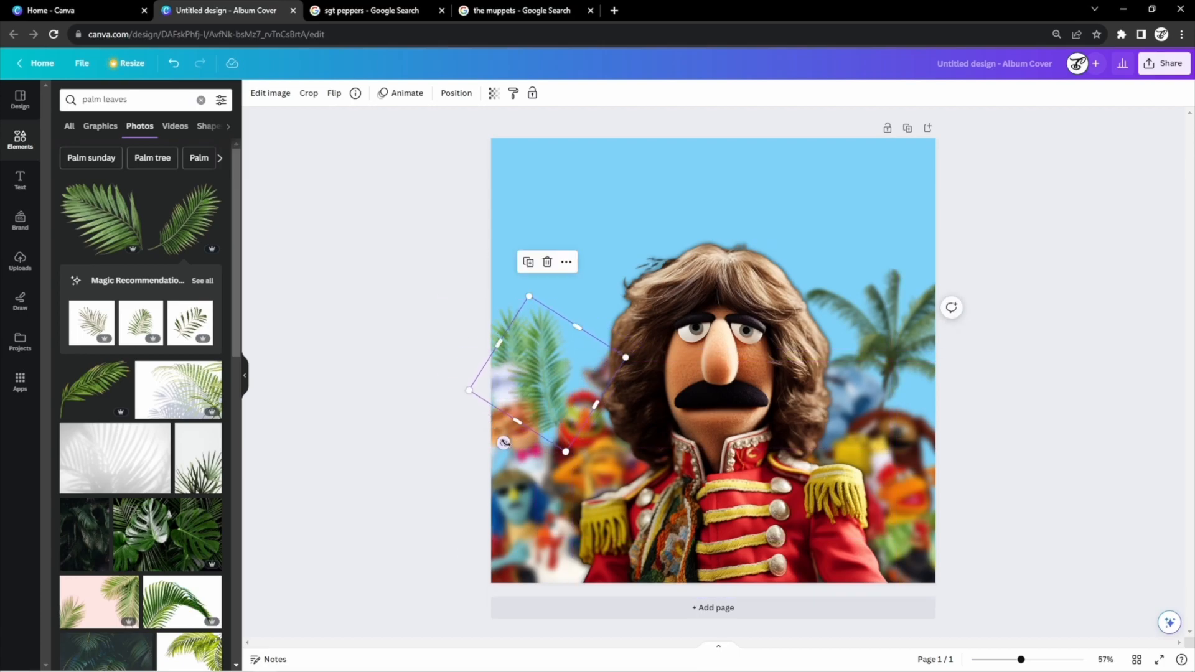
click(334, 92)
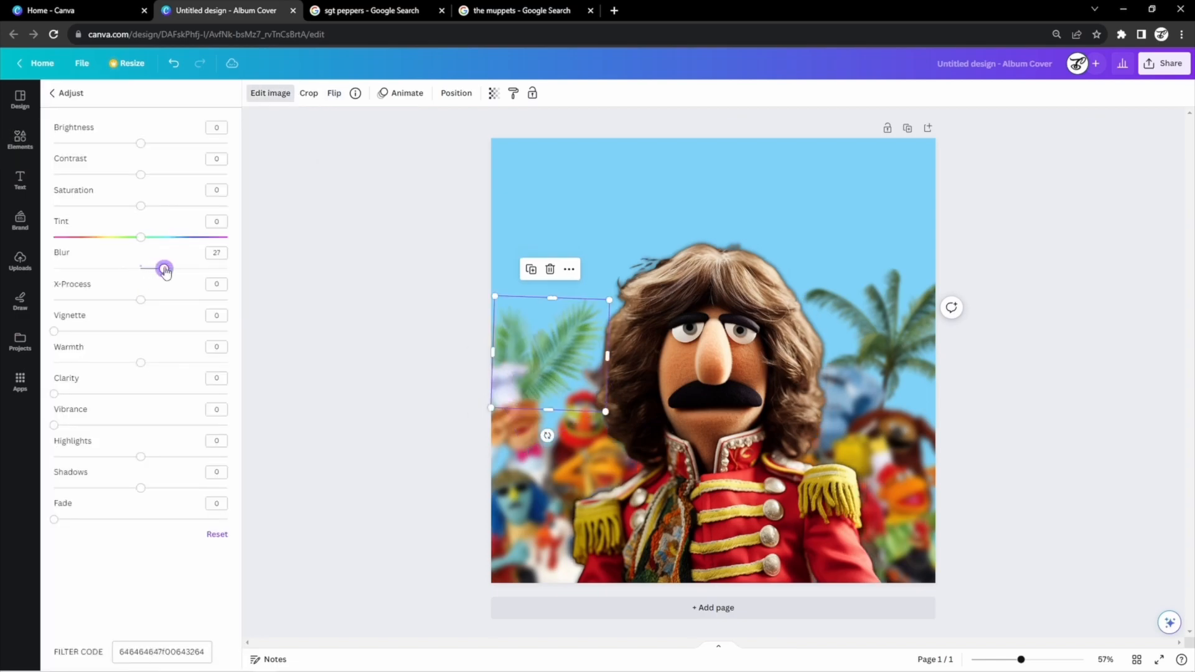
click(20, 141)
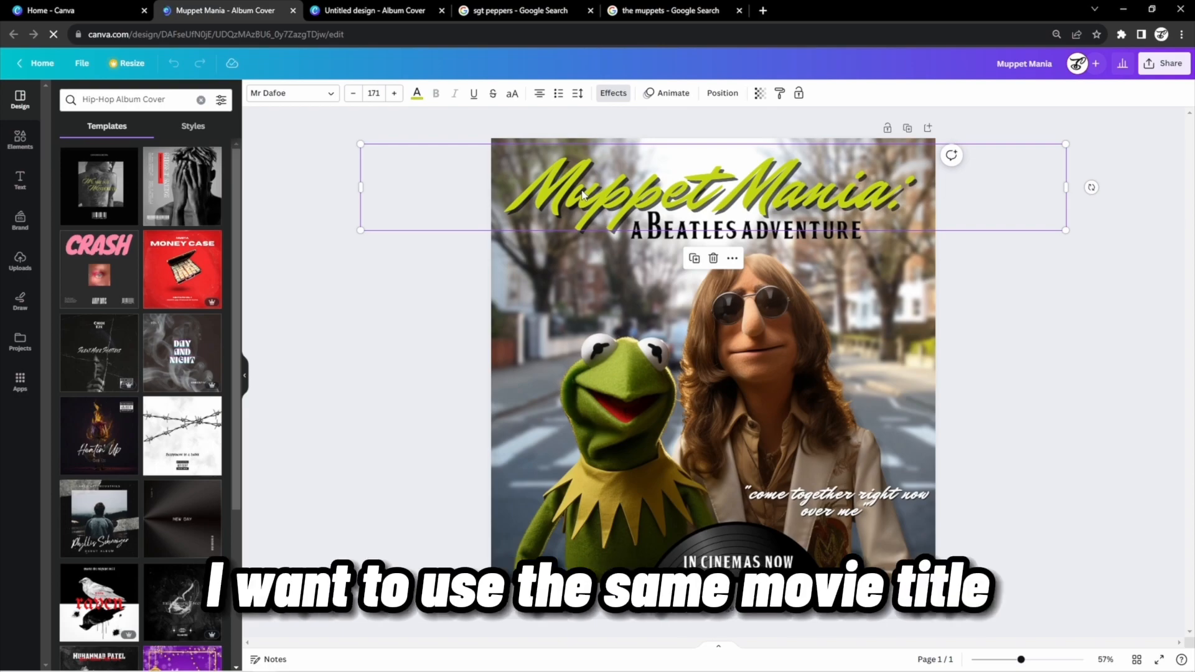
Step: Paste the Muppet Mania title, A Beatles Adventure subtitle and quote onto George's poster and recolour the title red and yellow
click(373, 12)
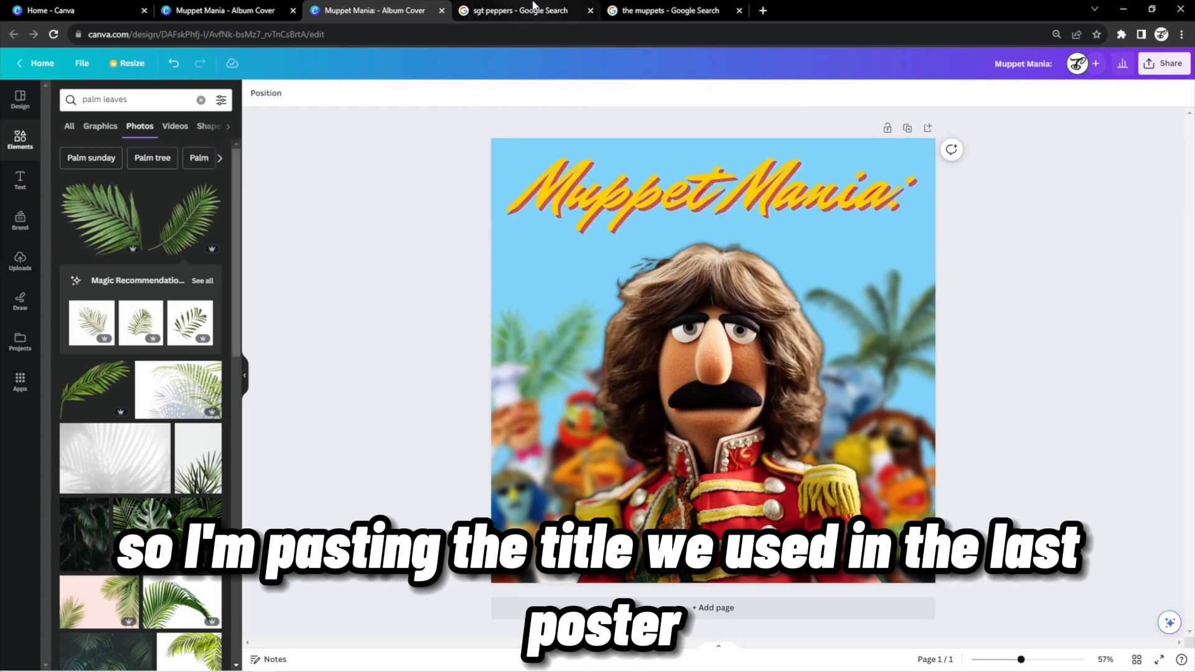
click(708, 183)
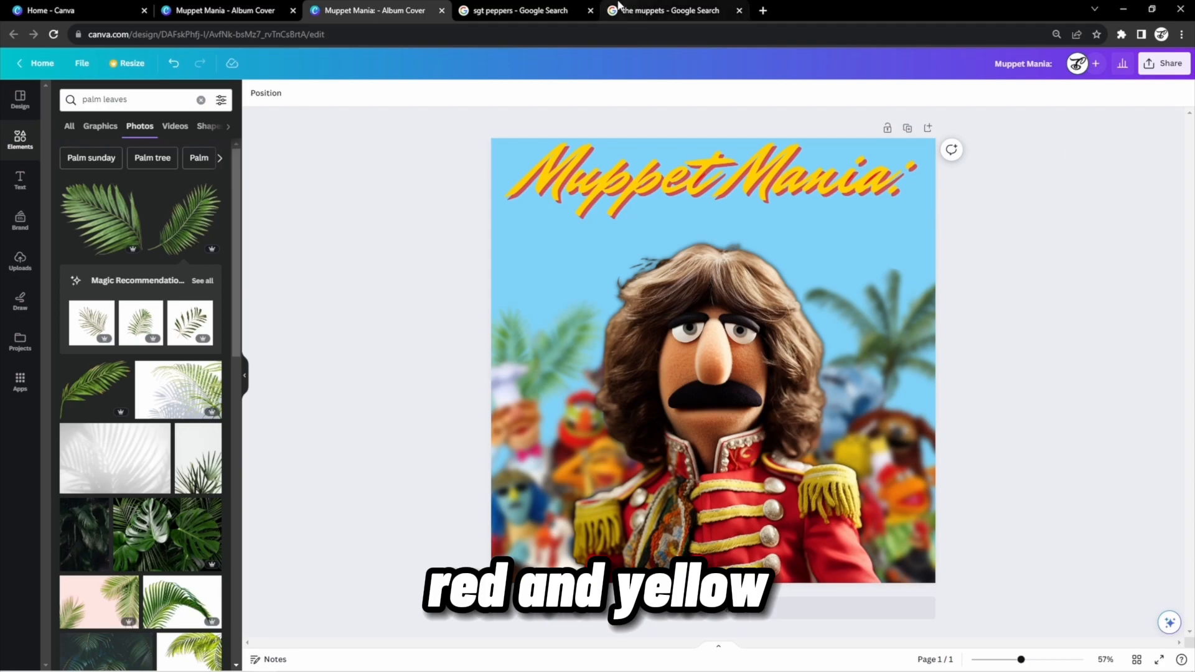
click(744, 226)
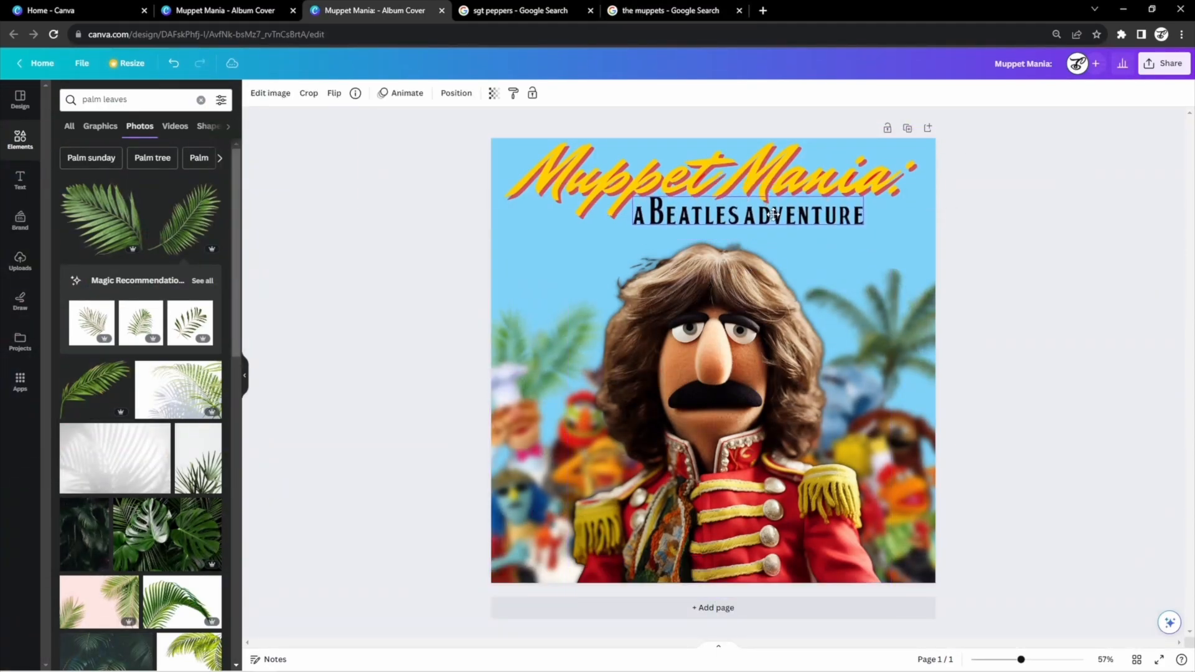
click(1047, 311)
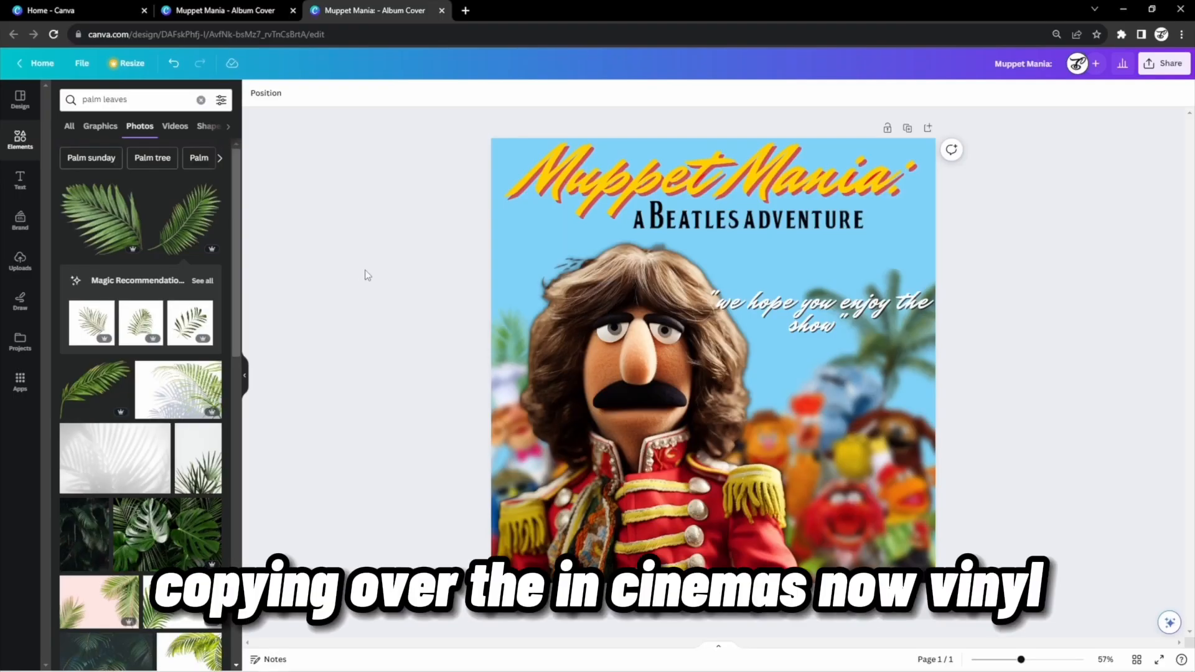
click(713, 560)
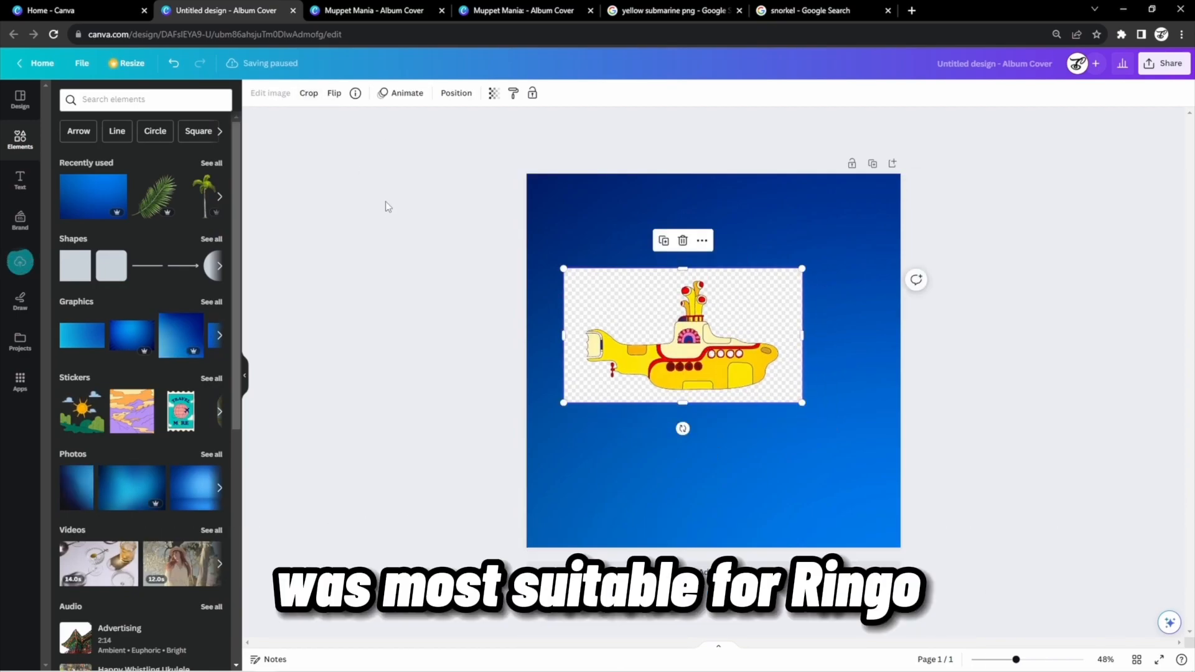
Step: Place the yellow submarine, strip the big-nosed Muppet's background and set Muppet faces in the portholes
click(270, 94)
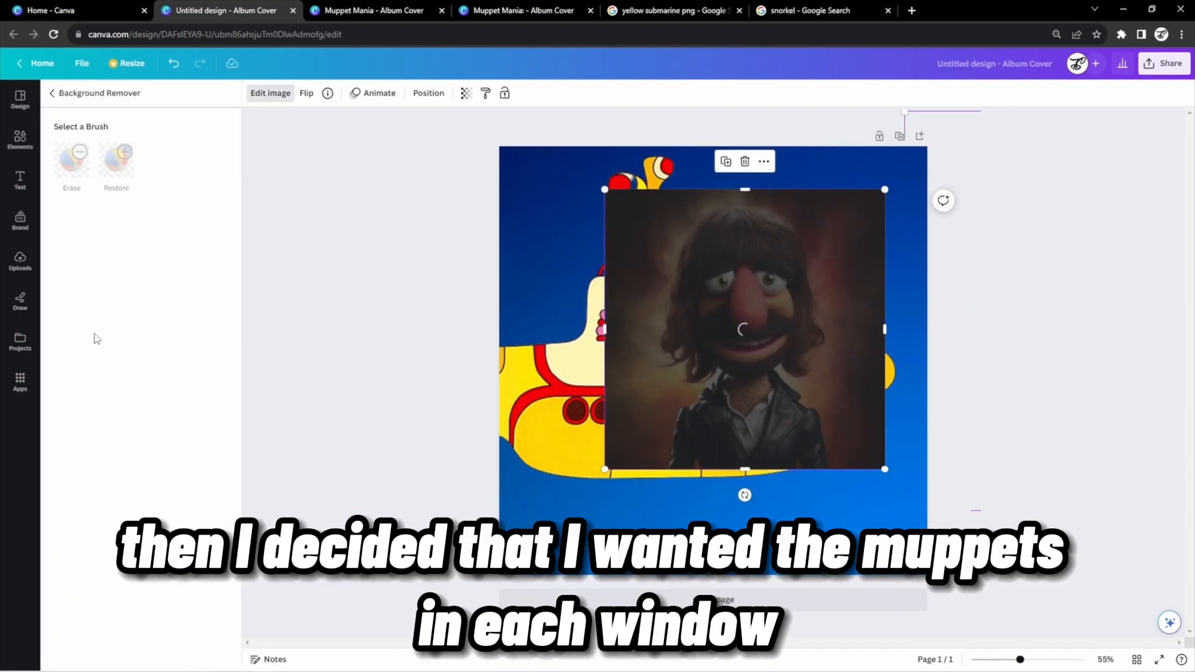
click(18, 139)
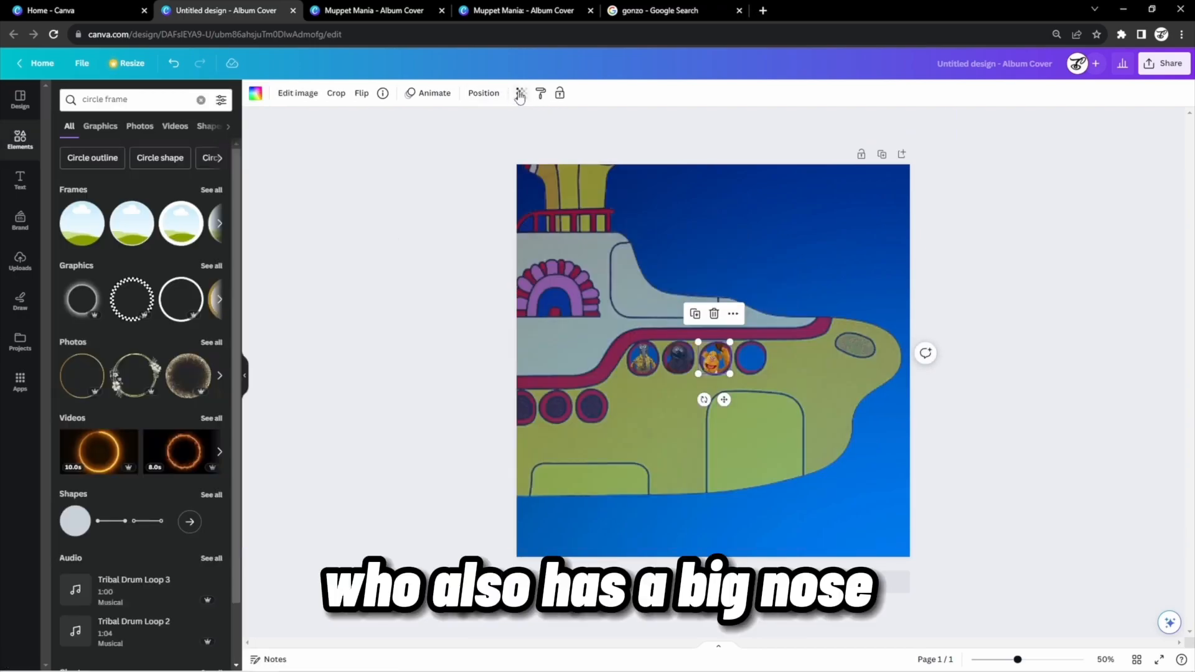
click(520, 94)
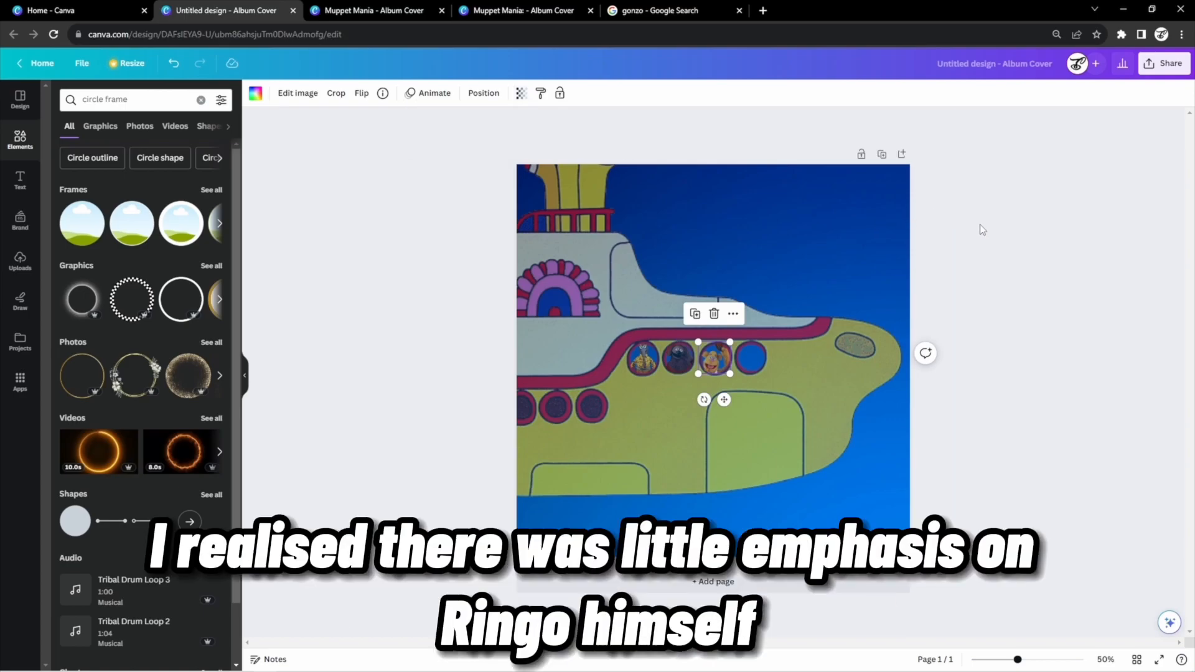
click(297, 93)
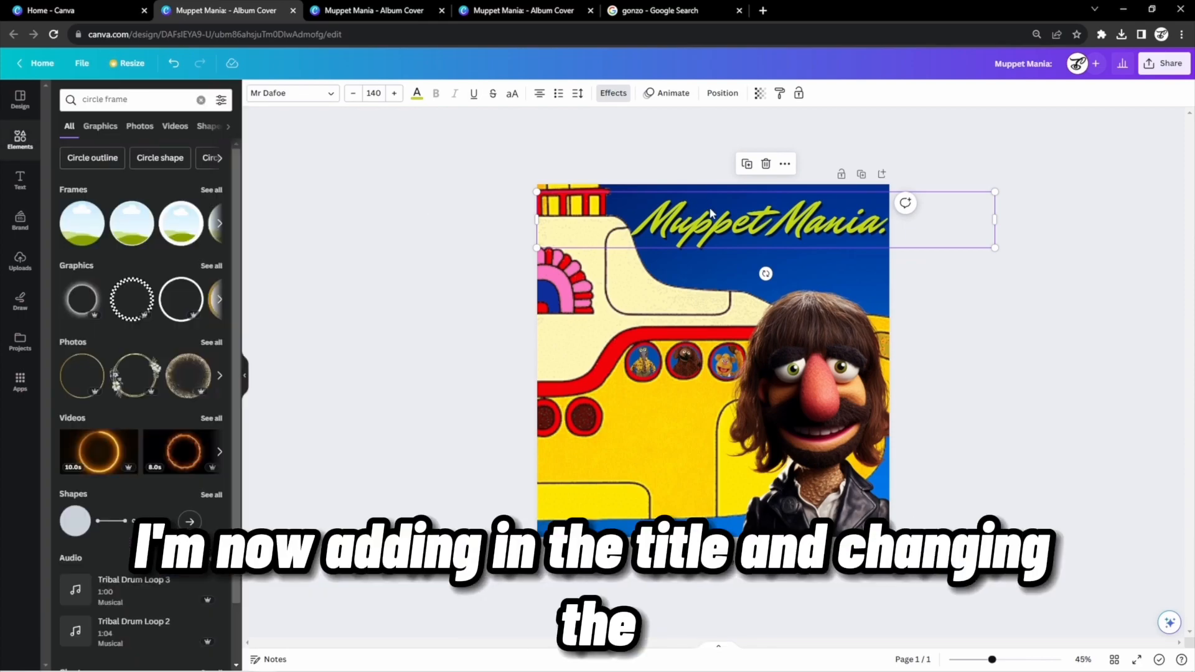
Step: Make the Muppet Mania title red and give it a yellow shadow via Effects
click(612, 93)
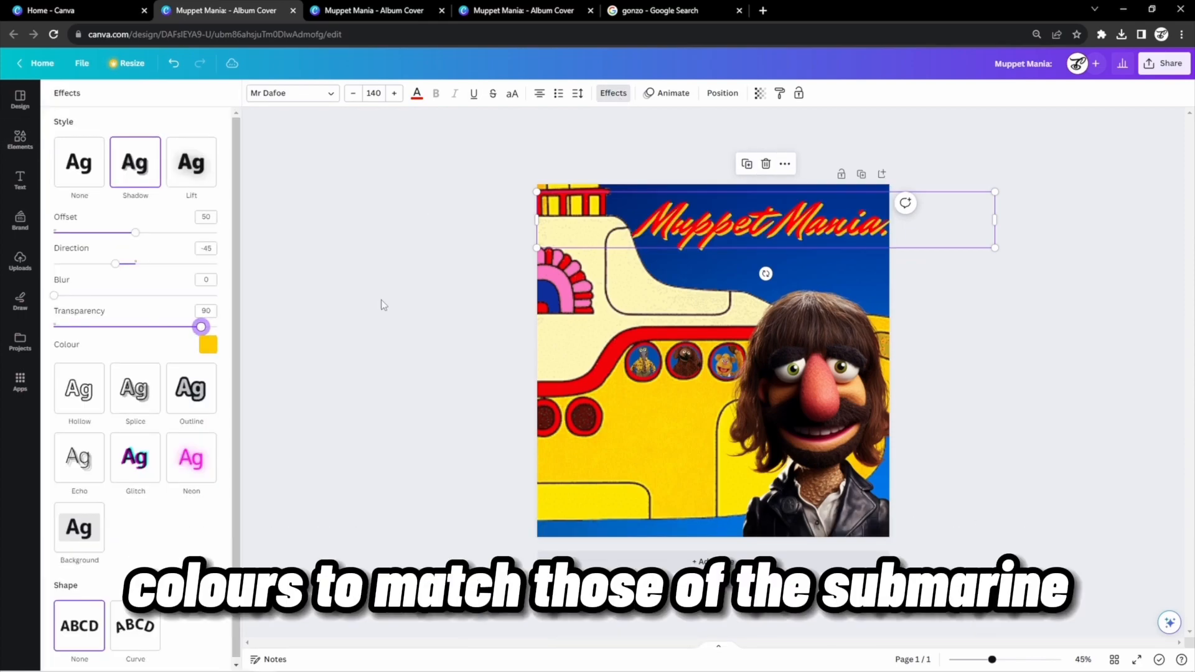
click(19, 140)
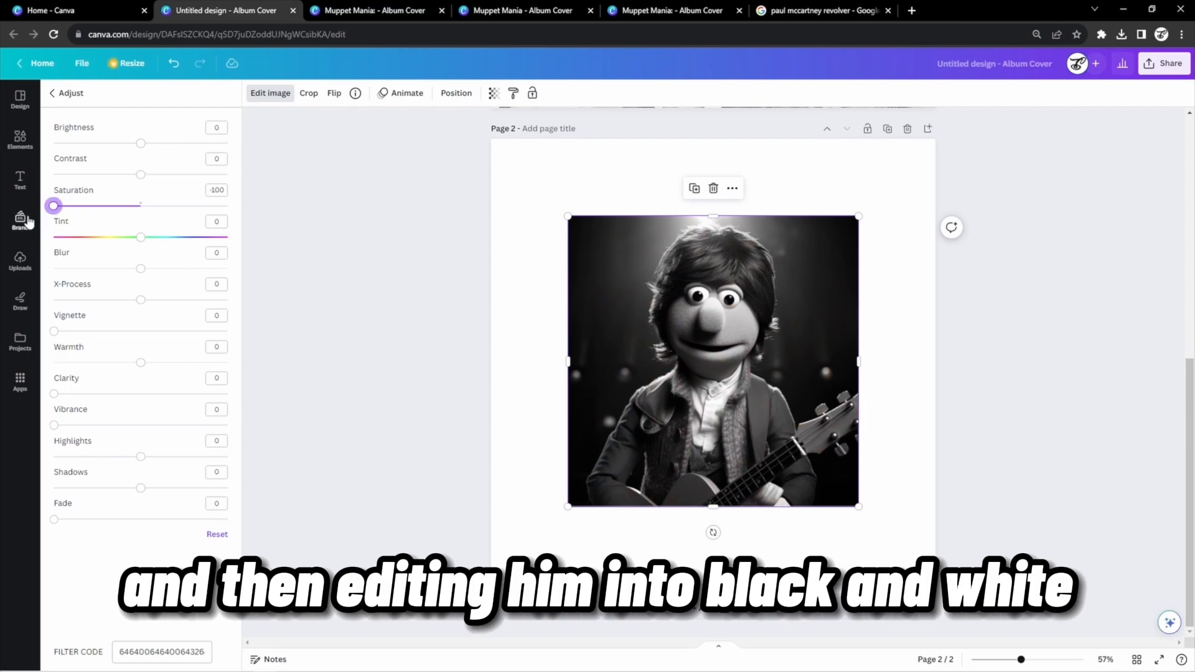
Step: Drag the guitar-playing Muppet's Saturation to -100 so he turns black and white
drag(140, 142, 172, 142)
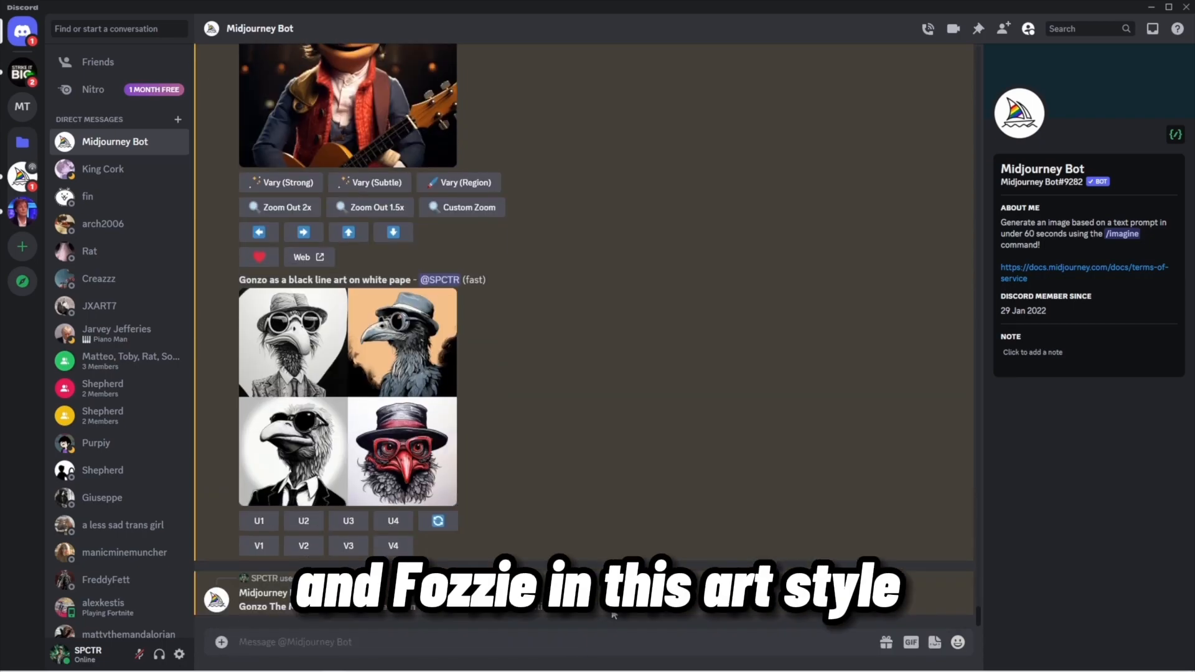
Step: Scroll the Midjourney Bot DM to the black line-art Gonzo results
scroll(down, 3)
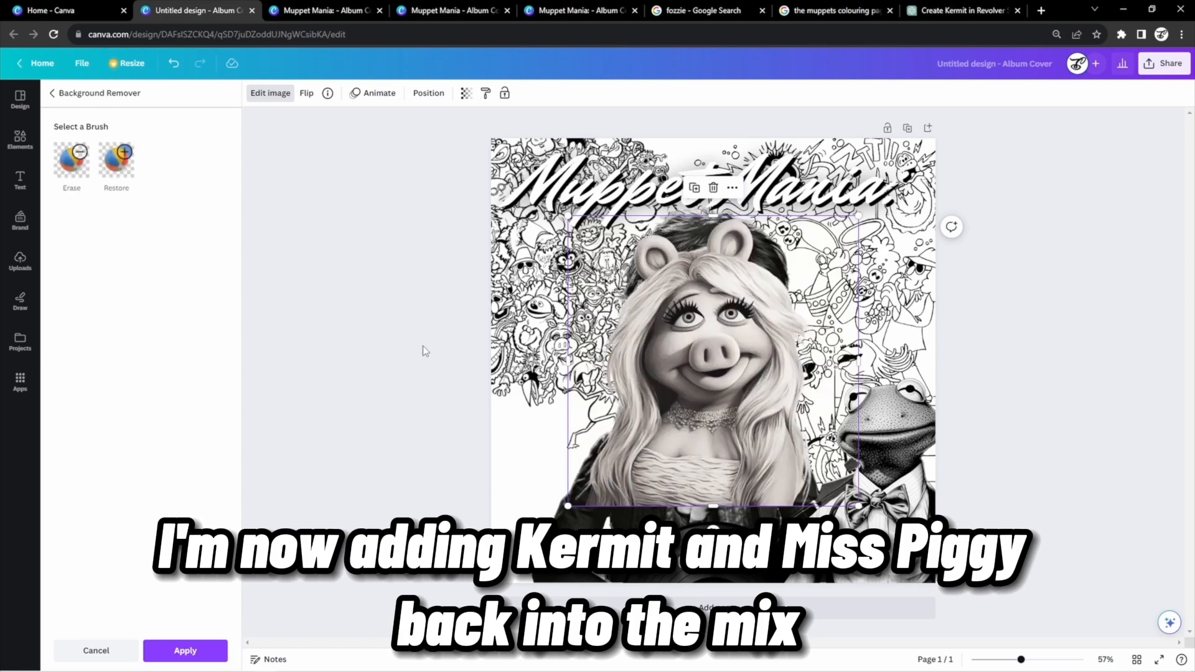
Step: Remove Miss Piggy's background, then give the A Beatles Adventure subtitle a Glow shadow
click(19, 261)
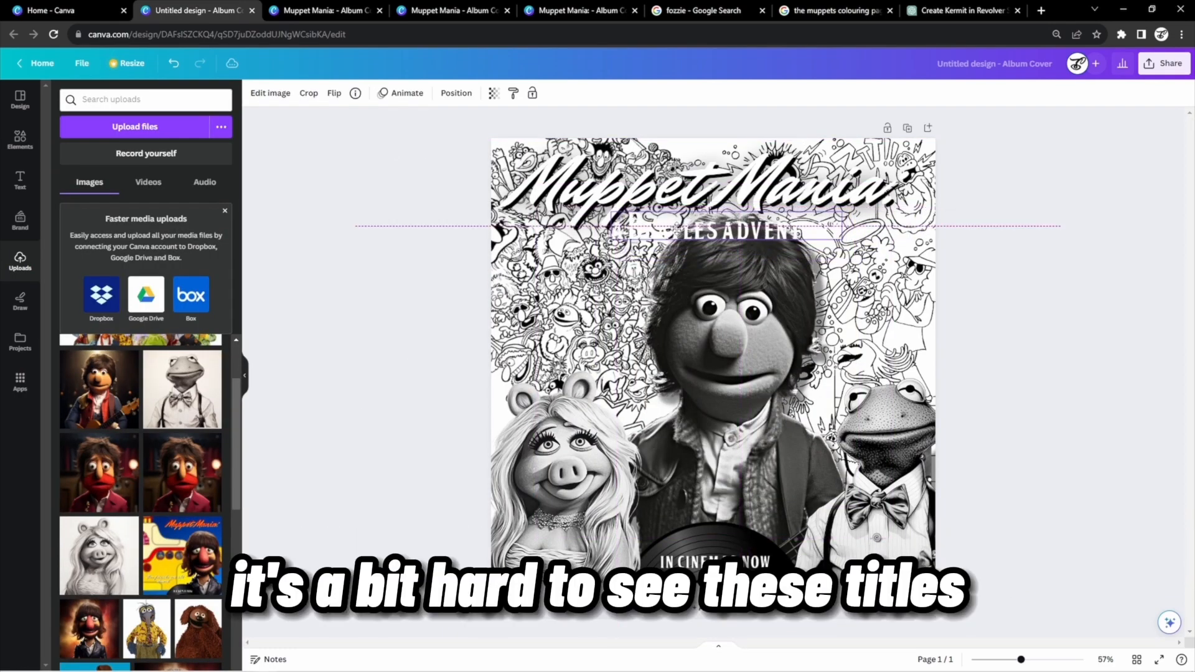
click(708, 231)
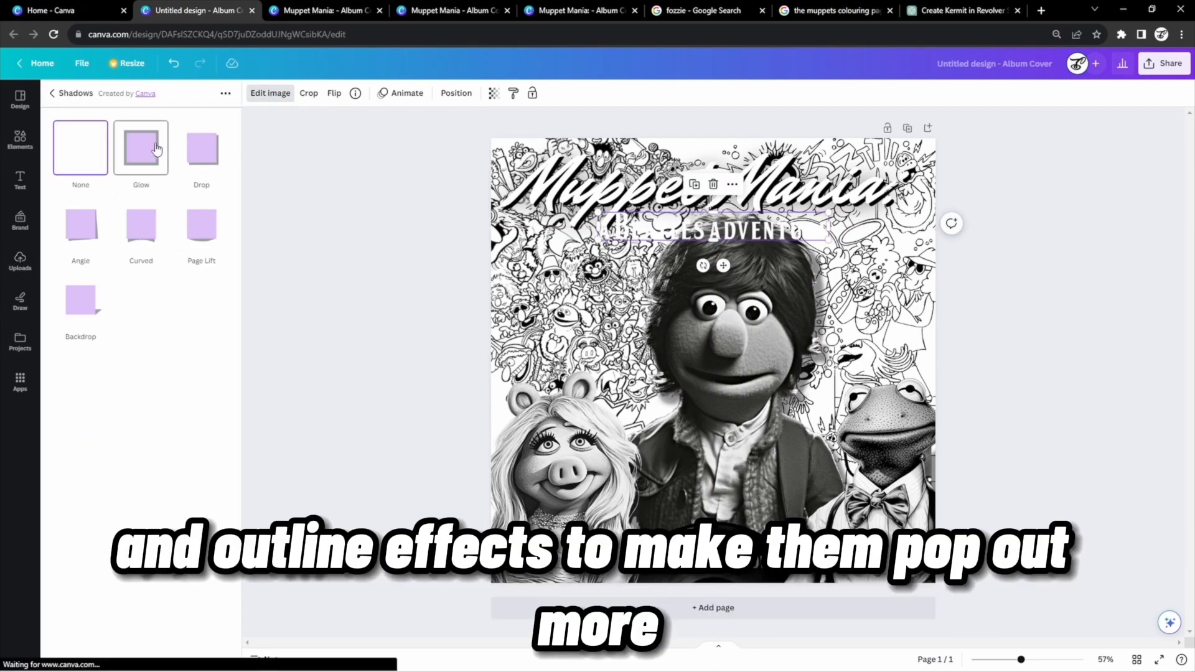
click(141, 147)
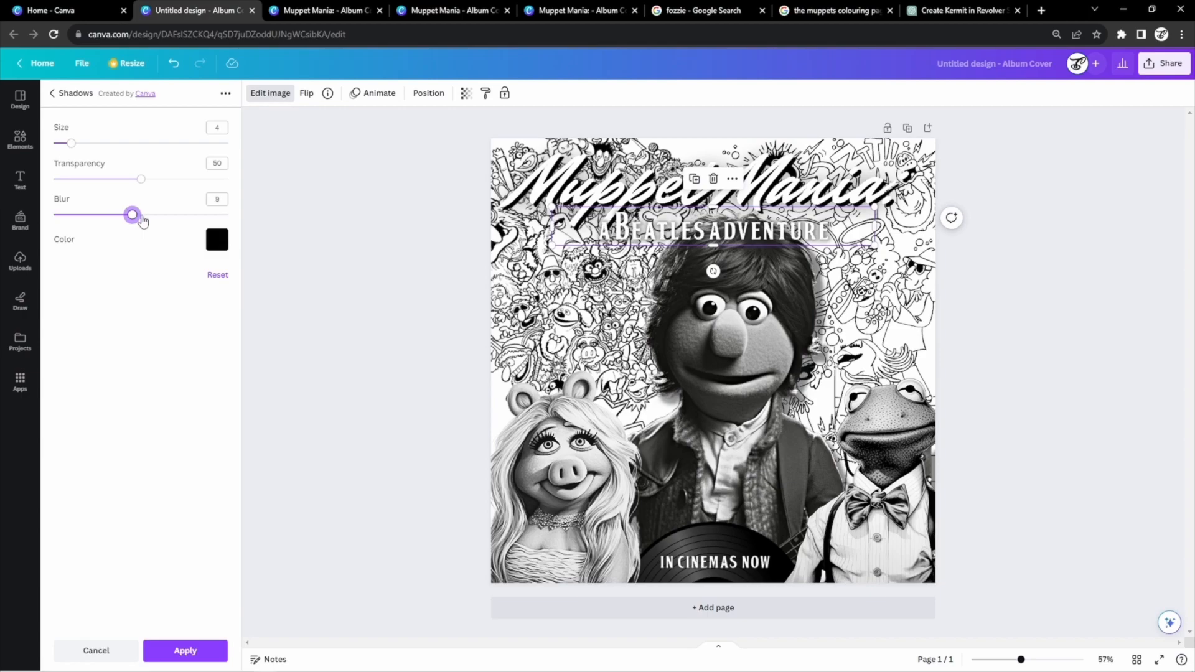
Step: Tune the glow to zero blur, maximum strength and a thicker size for a bold outline
drag(131, 215, 53, 216)
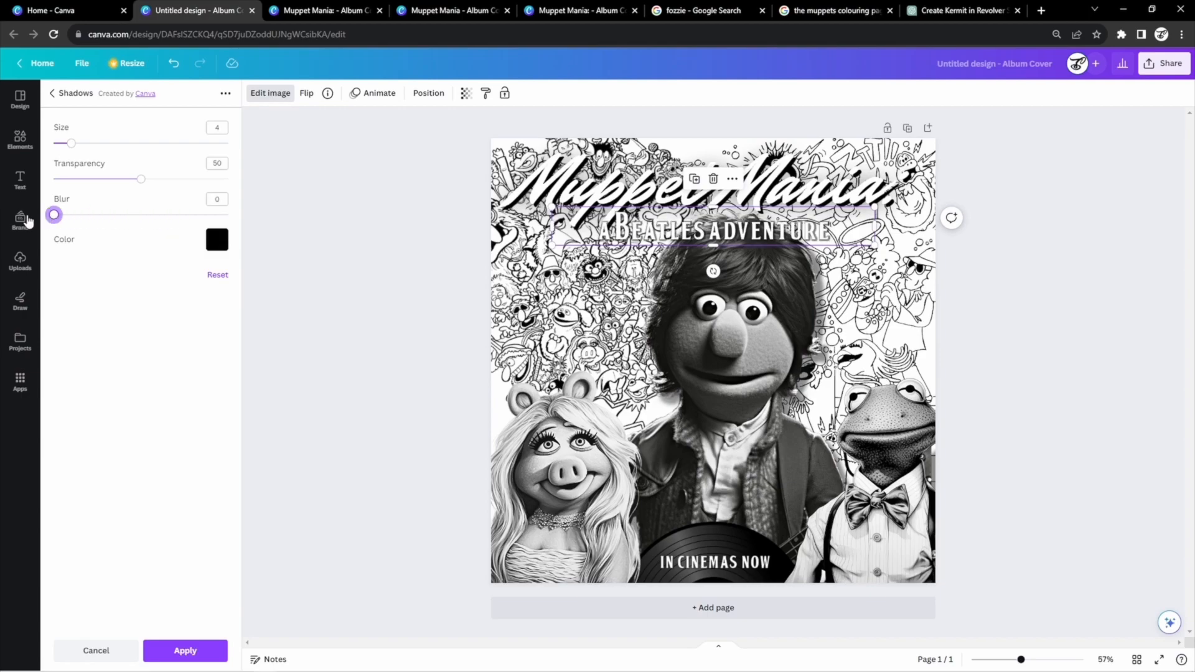
drag(54, 215, 123, 216)
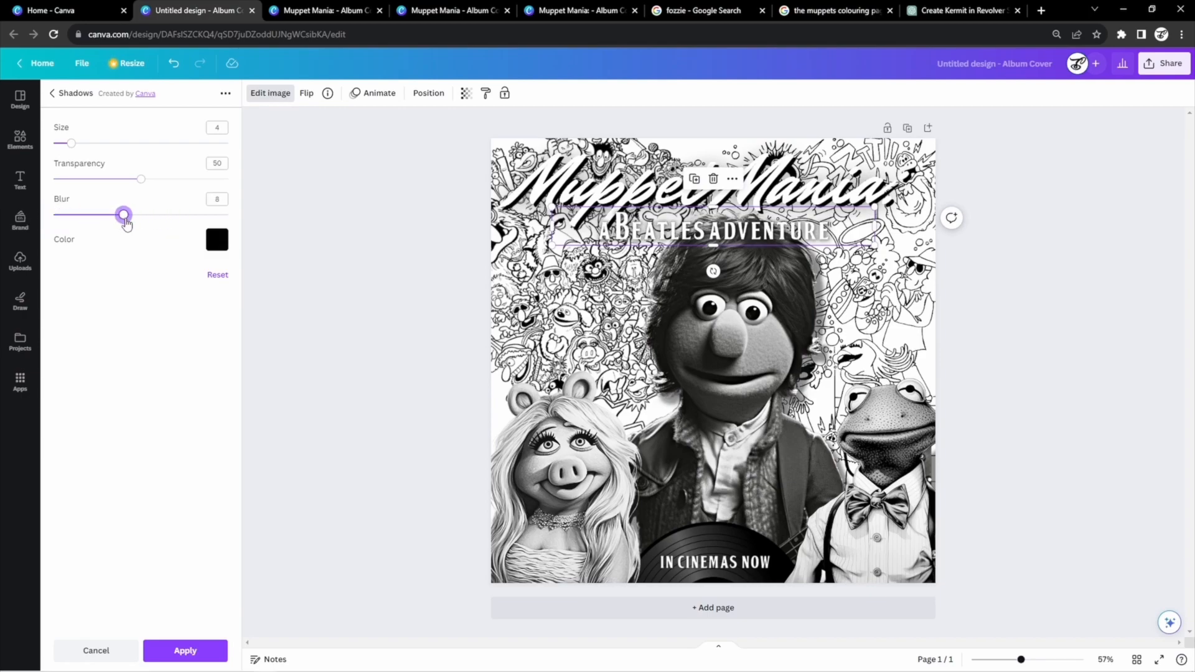
drag(123, 215, 53, 216)
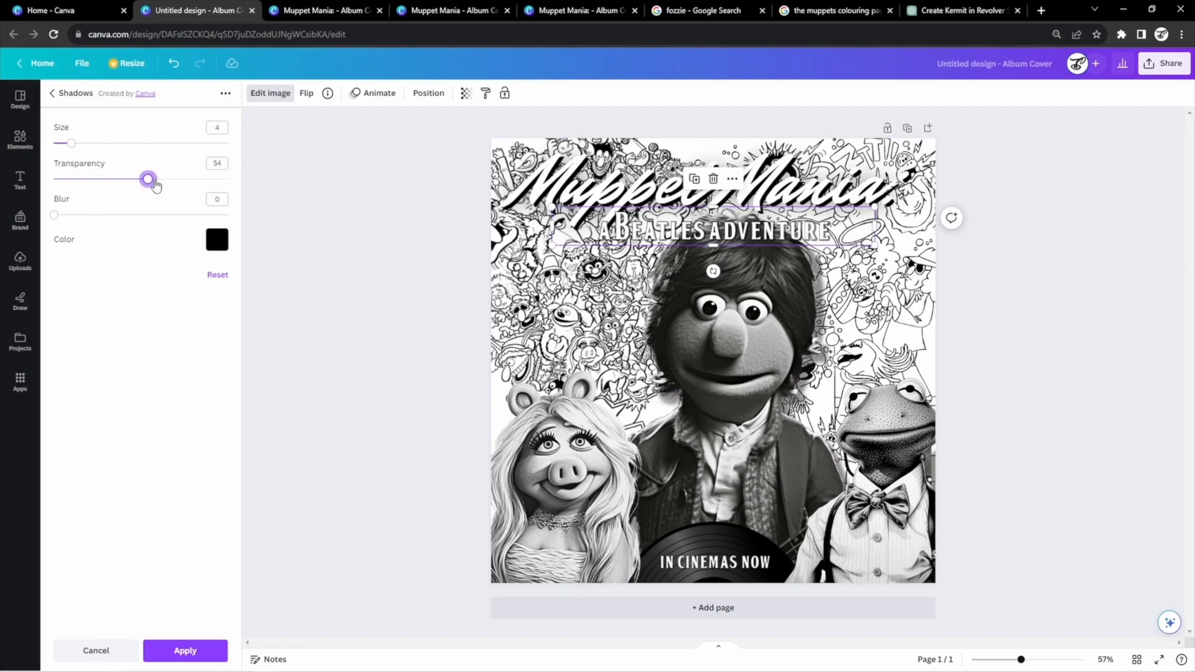
drag(148, 178, 226, 178)
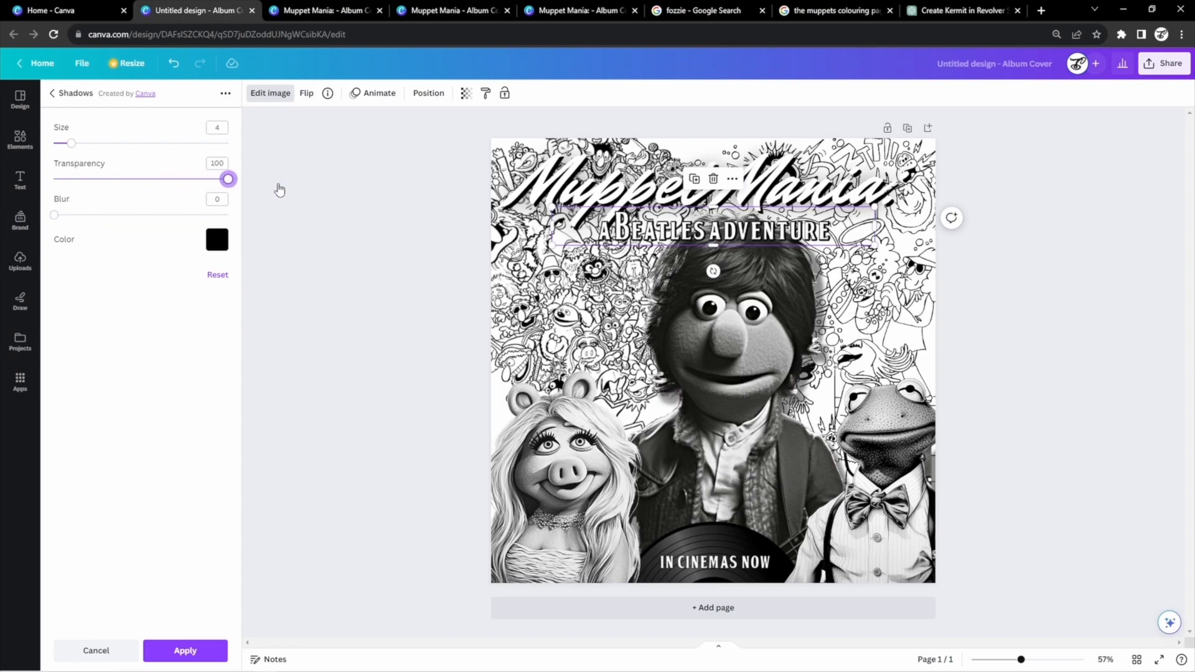
drag(71, 143, 94, 143)
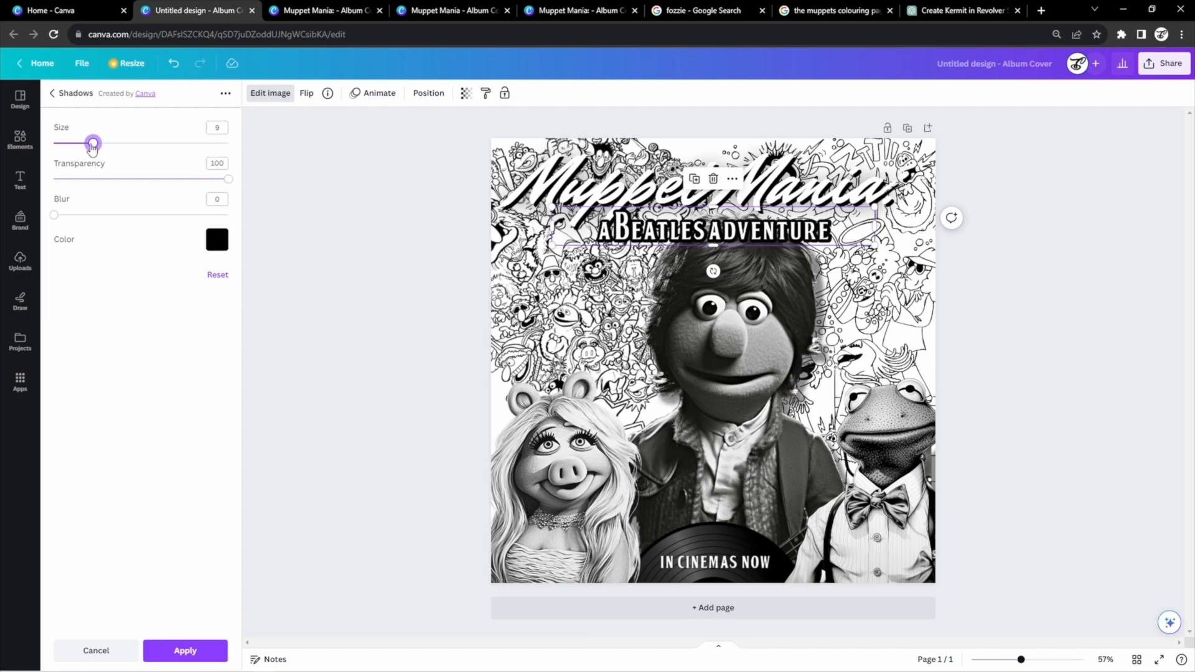
drag(92, 144, 80, 144)
text(Turn off ur)
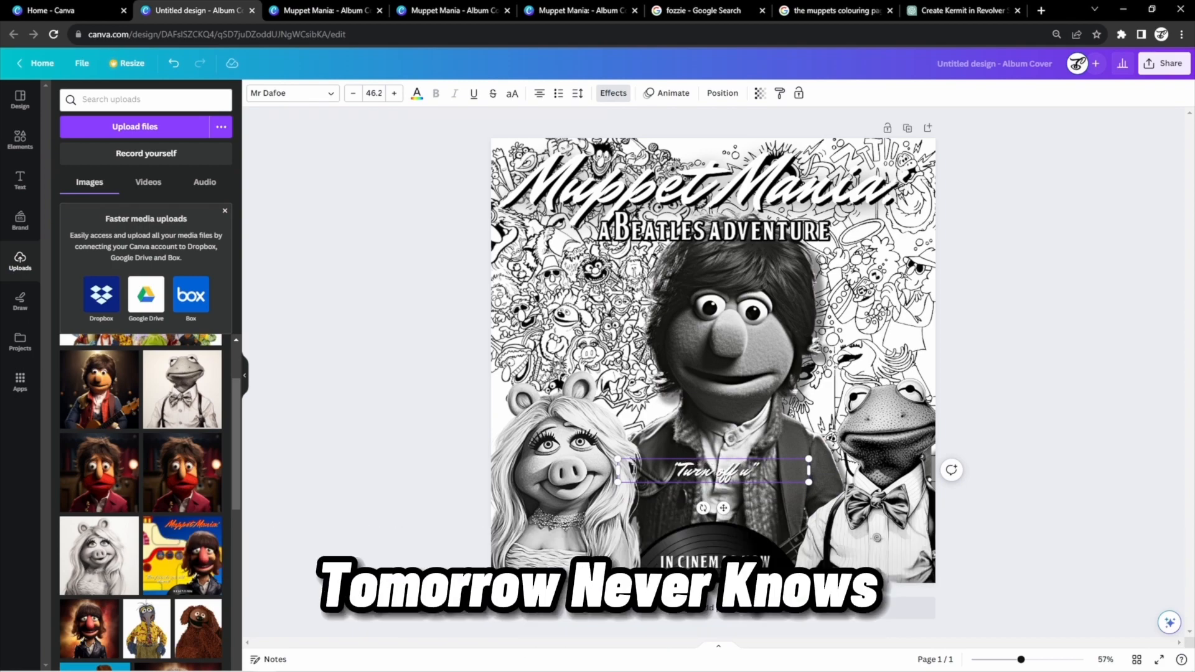
Step: Push the quote's black drop shadow Offset out to about 72
click(613, 93)
text(our mind, relax")
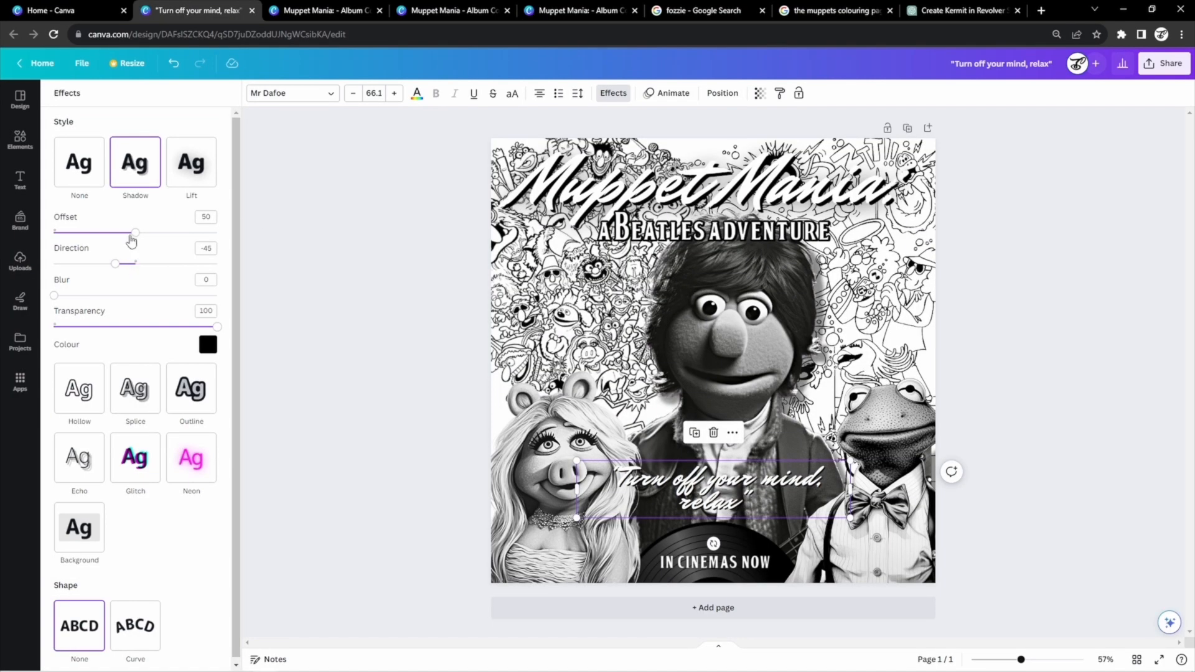
drag(135, 231, 147, 231)
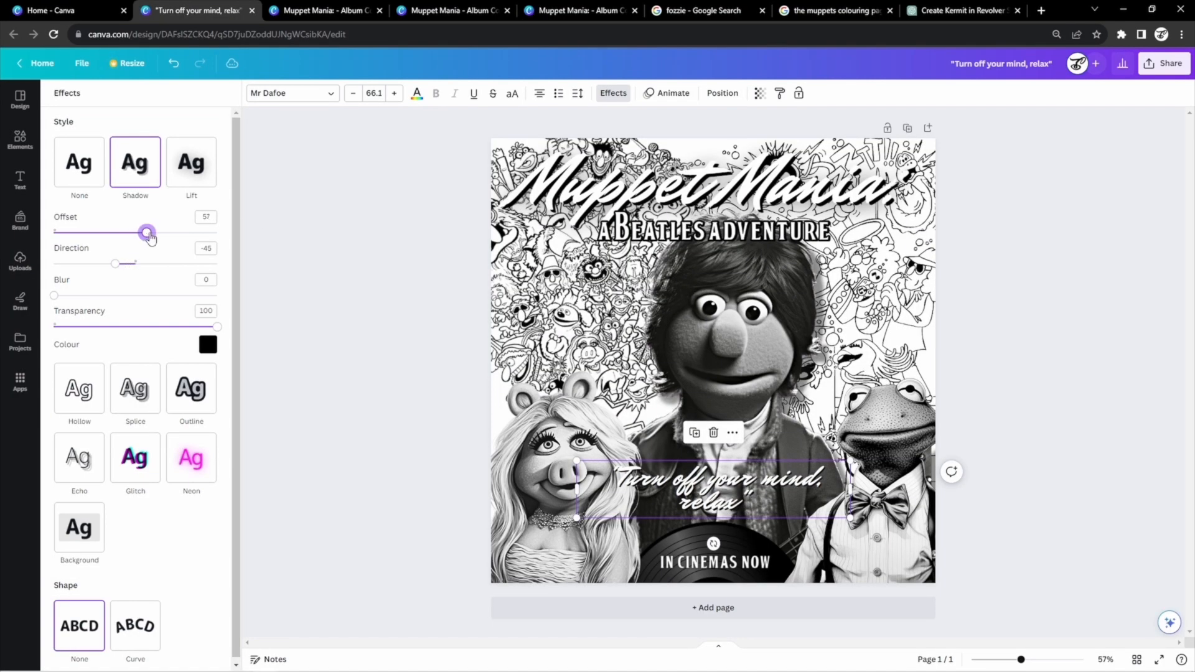
drag(148, 232, 172, 232)
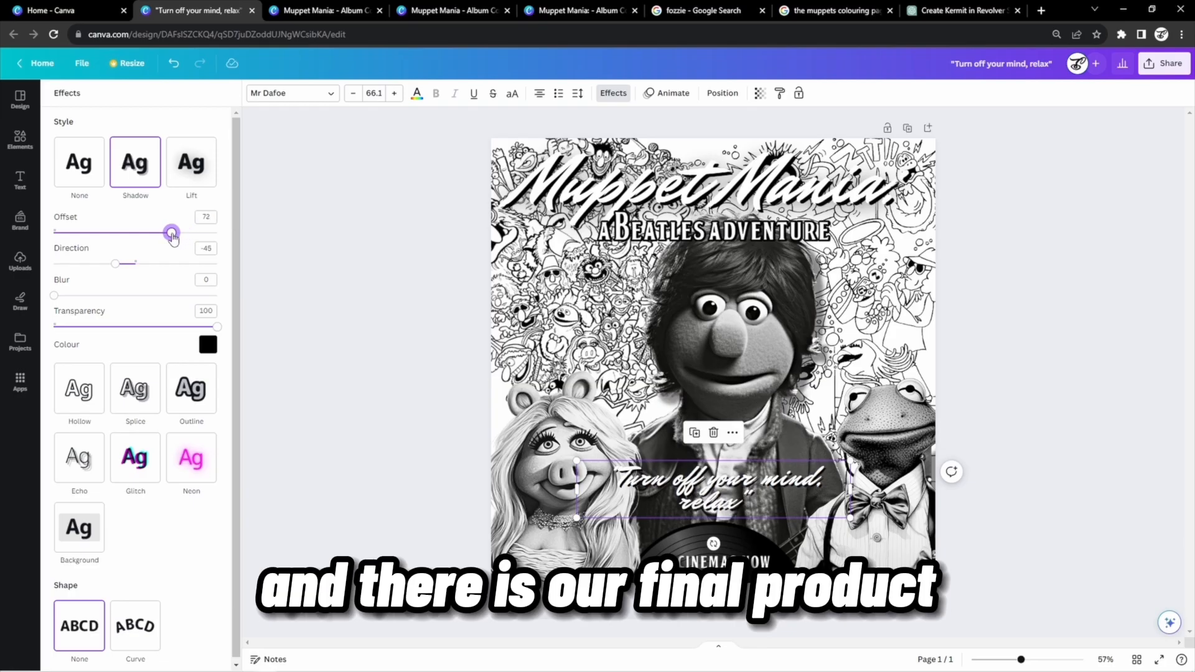